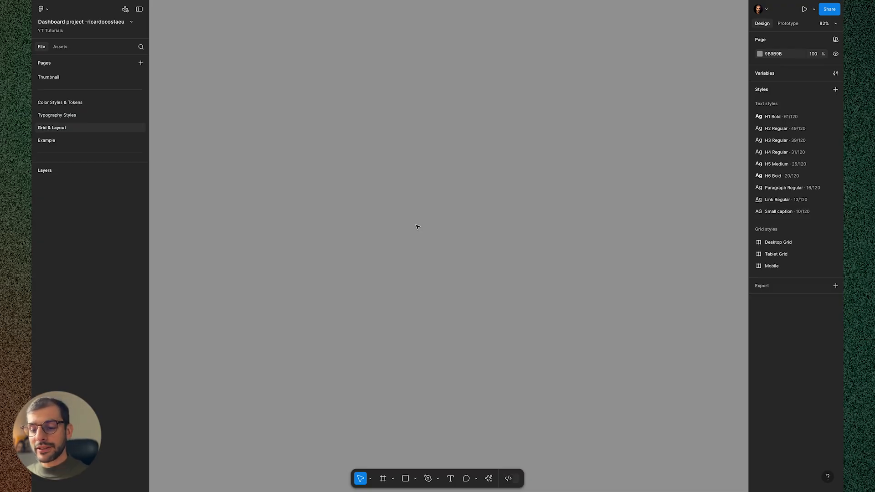
Step: Create a 1440×1024 Desktop preset frame named Desktop - 1
left_click(383, 478)
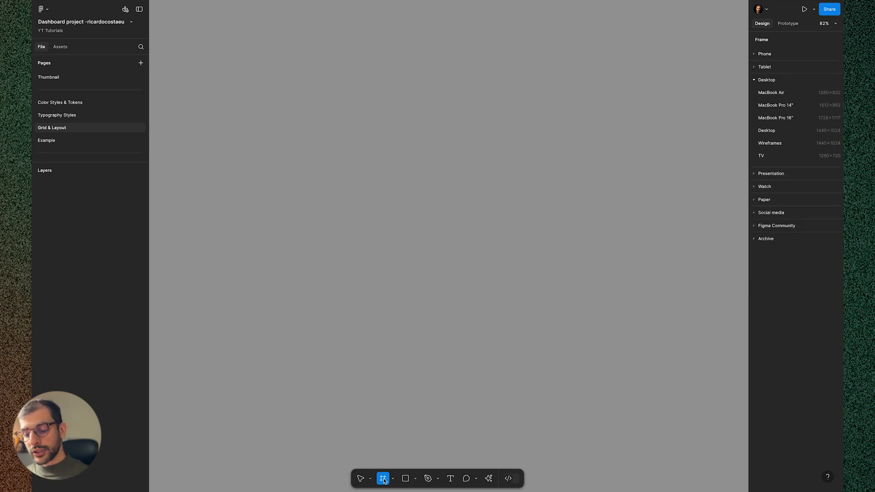
mouse_move(383, 478)
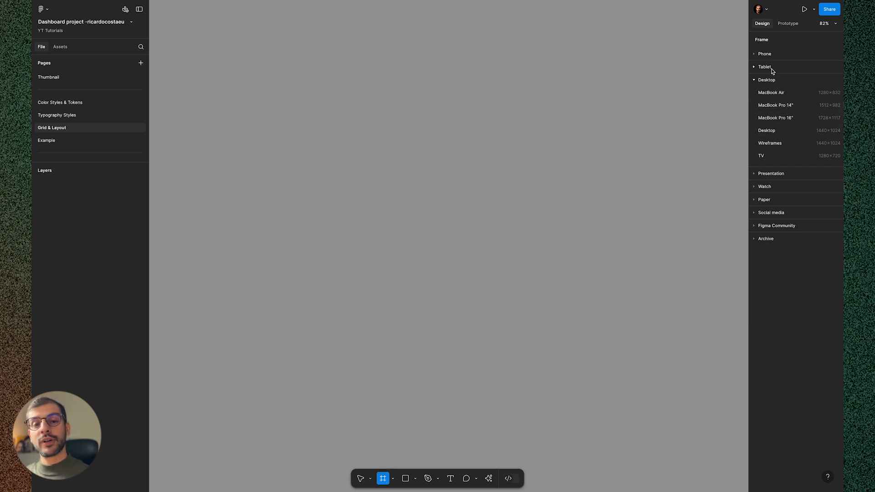
mouse_move(771, 130)
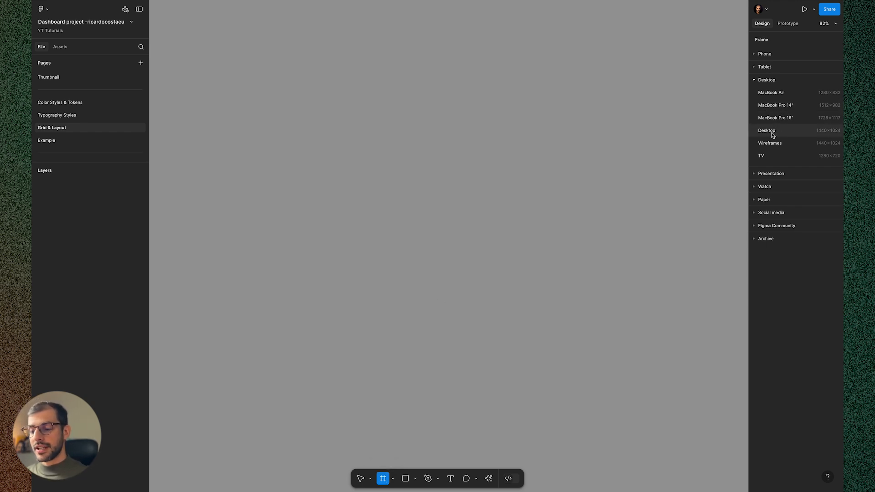
left_click(766, 130)
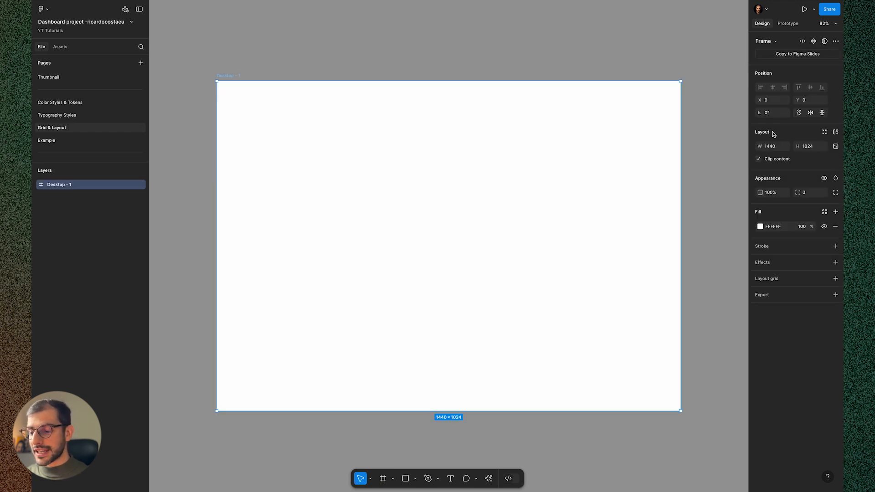
mouse_move(529, 157)
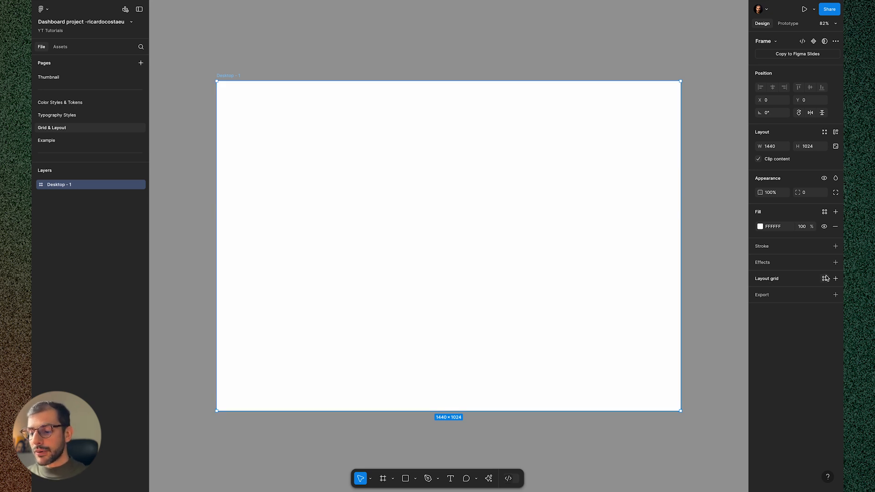
Step: Add a layout grid to Desktop - 1, try columns, then keep the 10px square grid
left_click(835, 278)
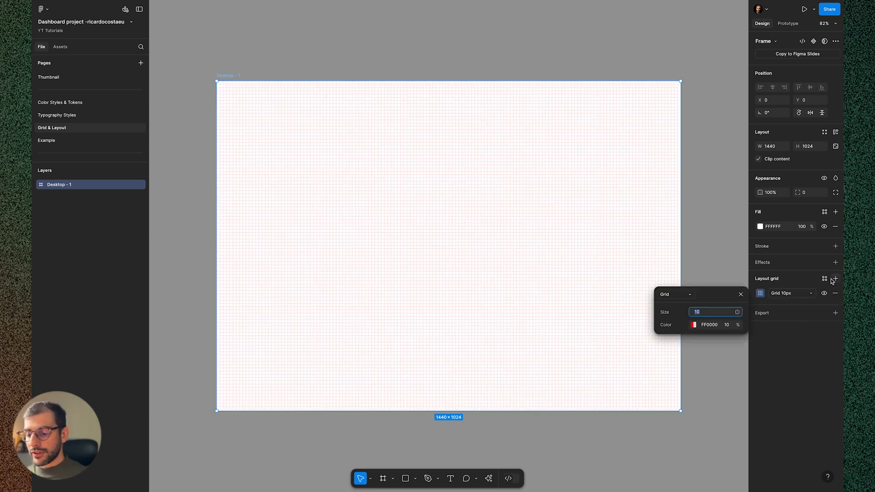
left_click(675, 293)
type("72")
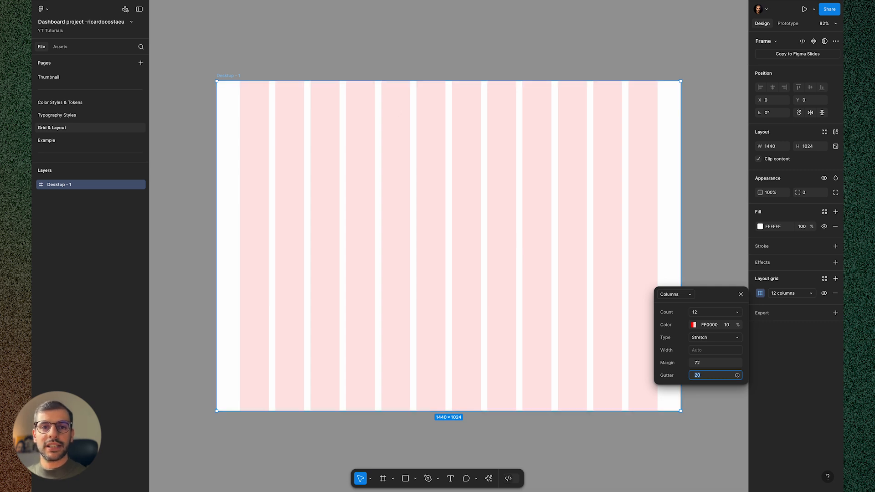
left_click(740, 294)
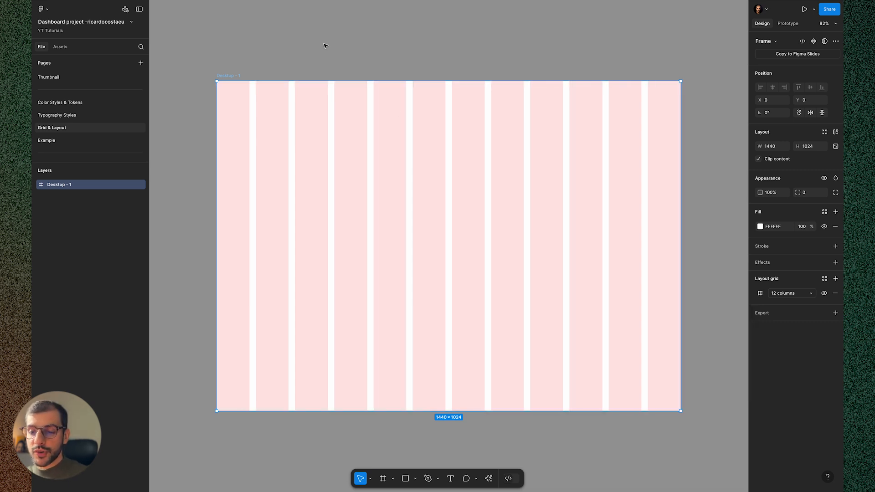
left_click(791, 293)
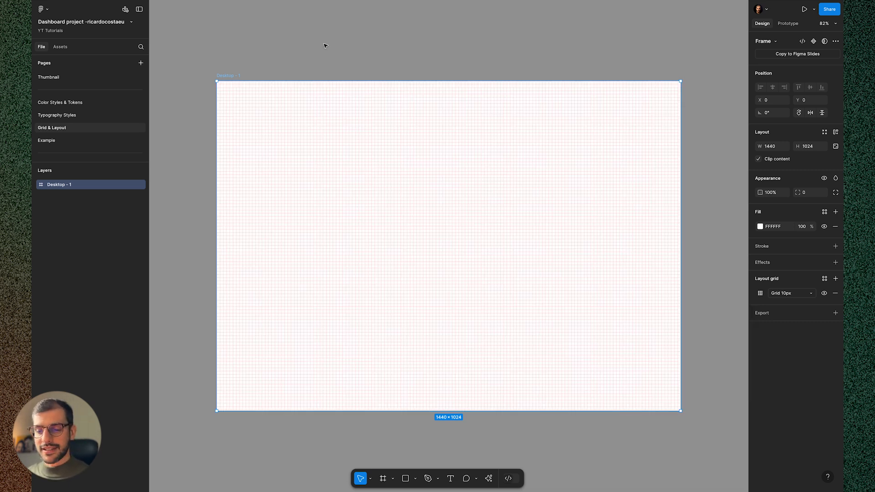
Step: Remove the layout grid and add a 240×1024 E6E6E6 frame renamed Sidebar
left_click(835, 293)
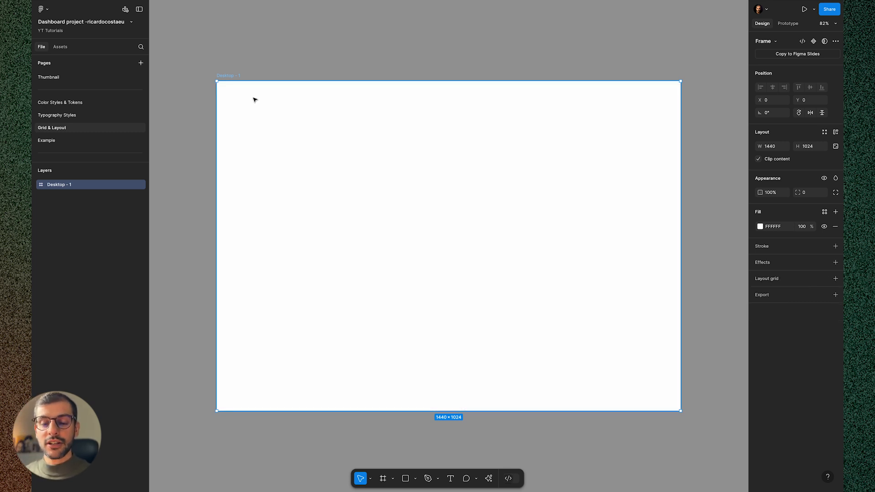
mouse_move(259, 103)
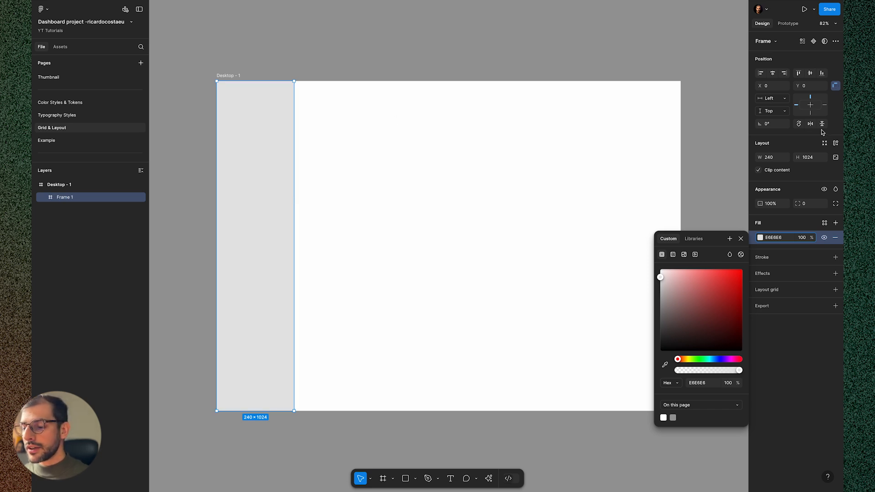
left_click(771, 157)
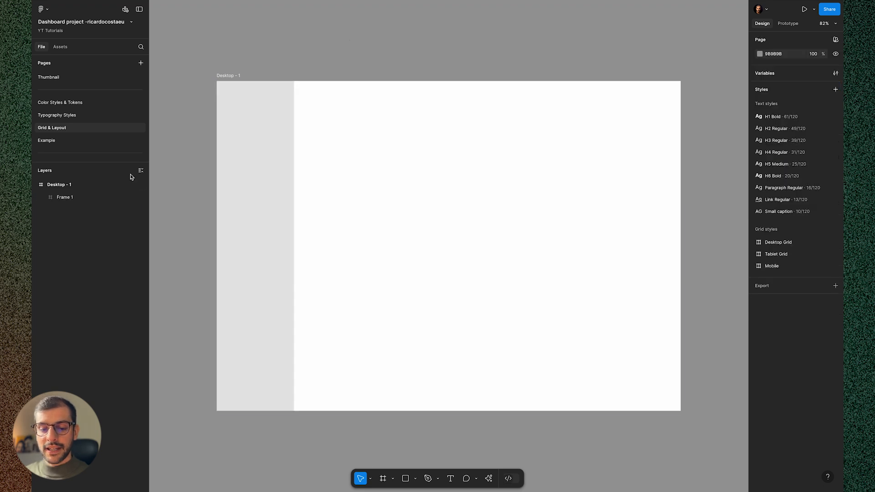
left_click(65, 197)
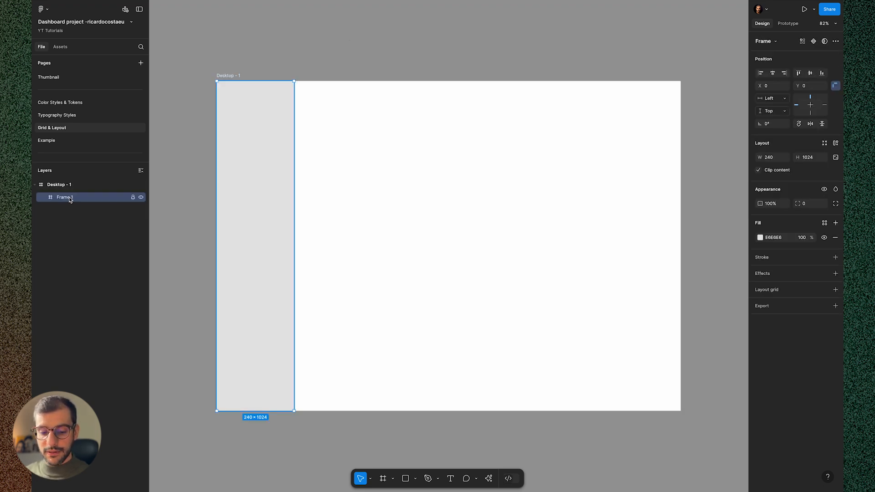
double_click(64, 197)
type("Sidebar")
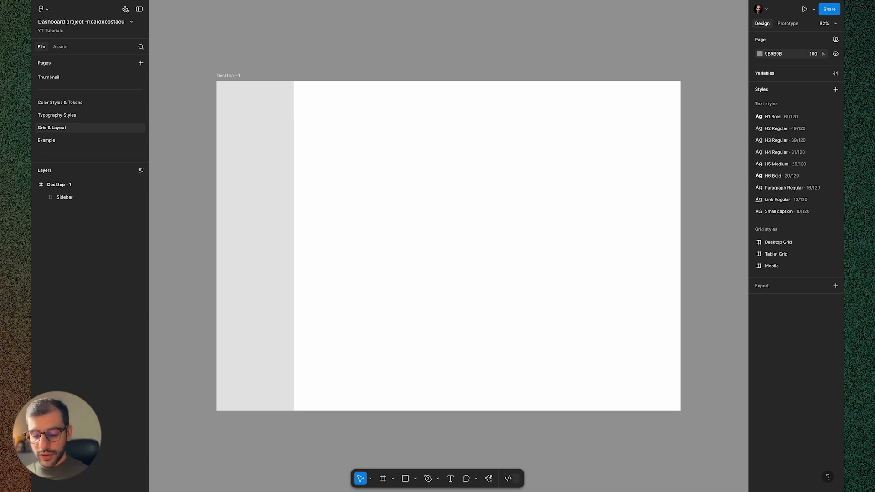
Step: Add a 1200×1024 content frame right of Sidebar with a CBCBCB fill
left_click(382, 478)
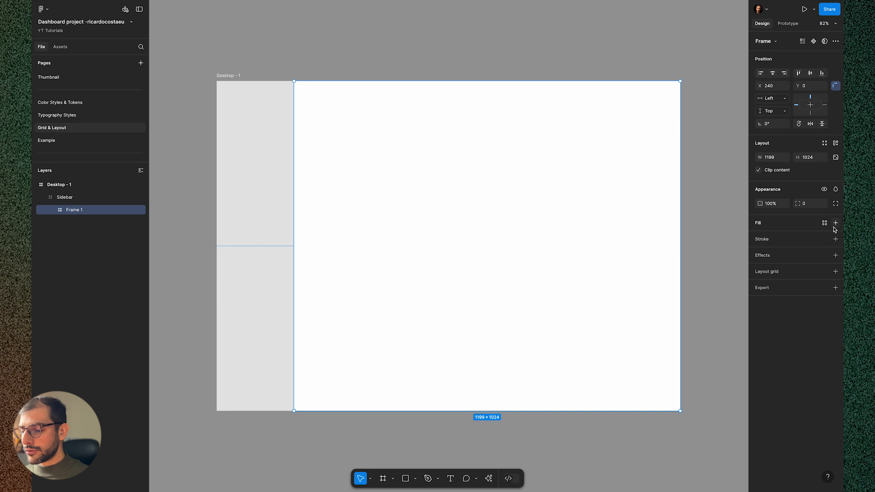
left_click(835, 223)
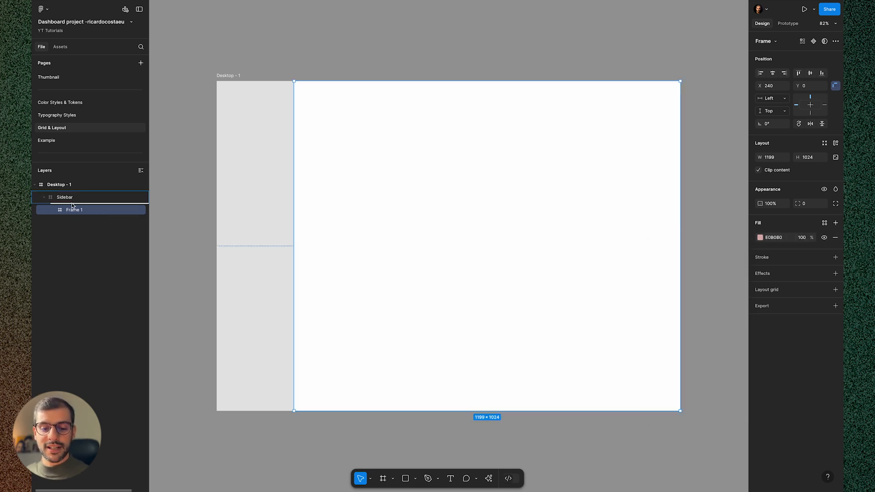
left_click(74, 210)
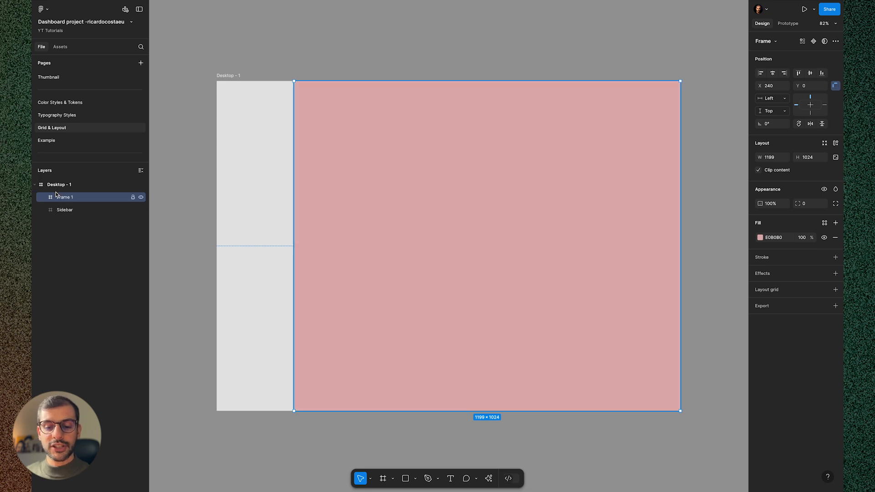
mouse_move(445, 192)
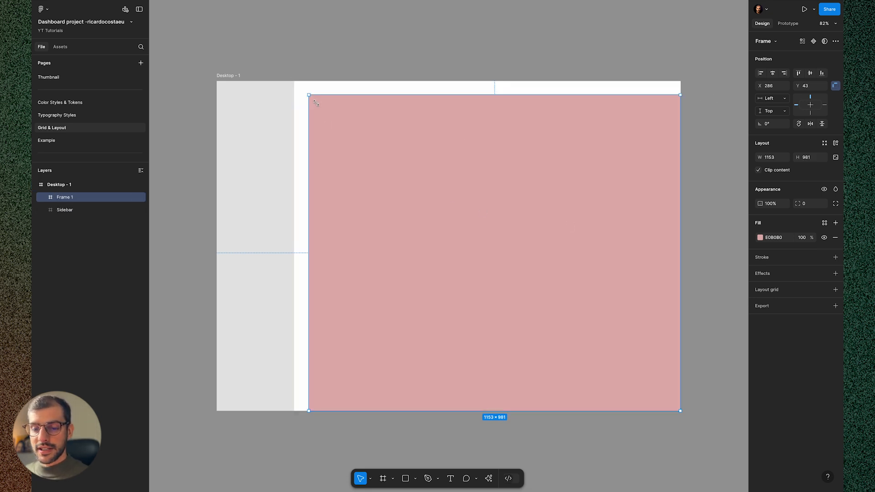
left_click_drag(308, 95, 294, 82)
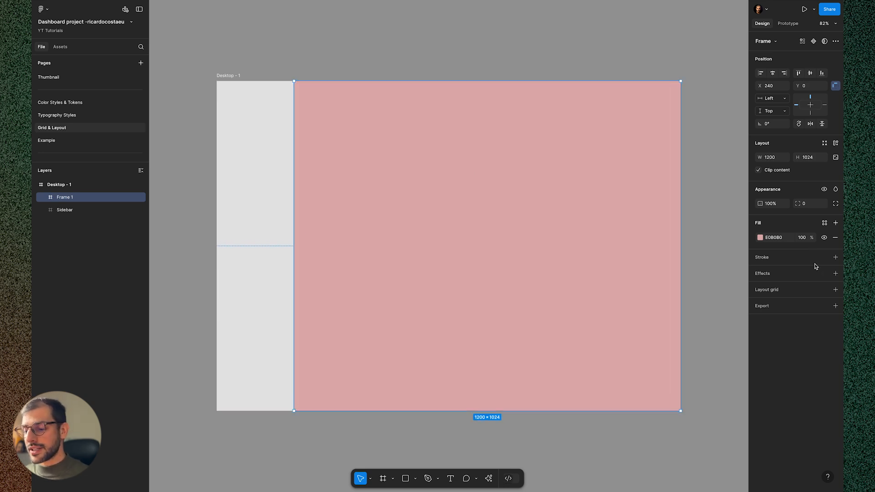
left_click(760, 237)
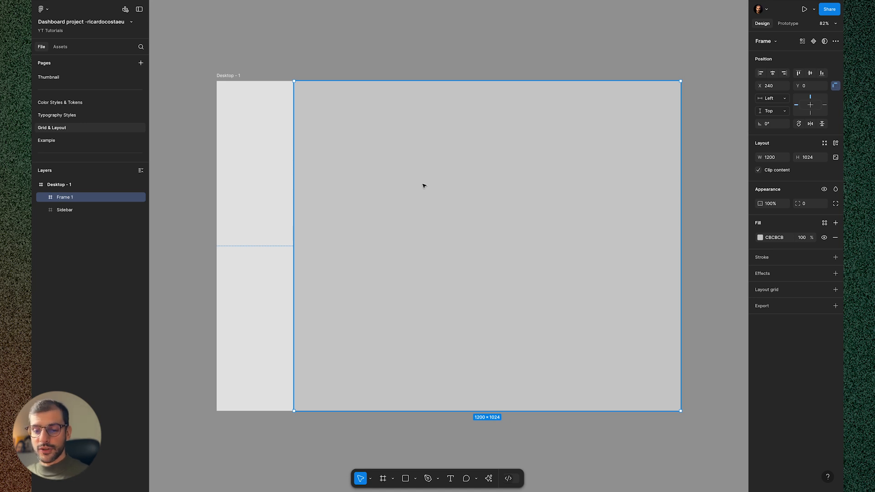
mouse_move(448, 184)
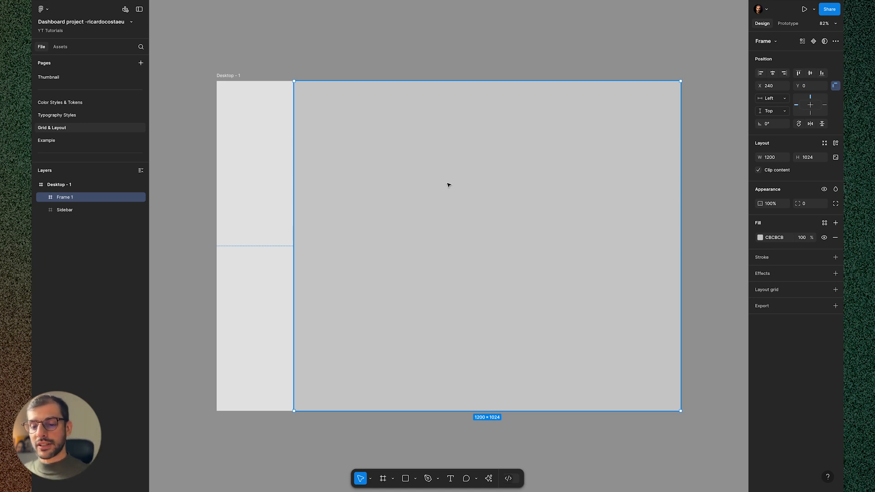
mouse_move(460, 208)
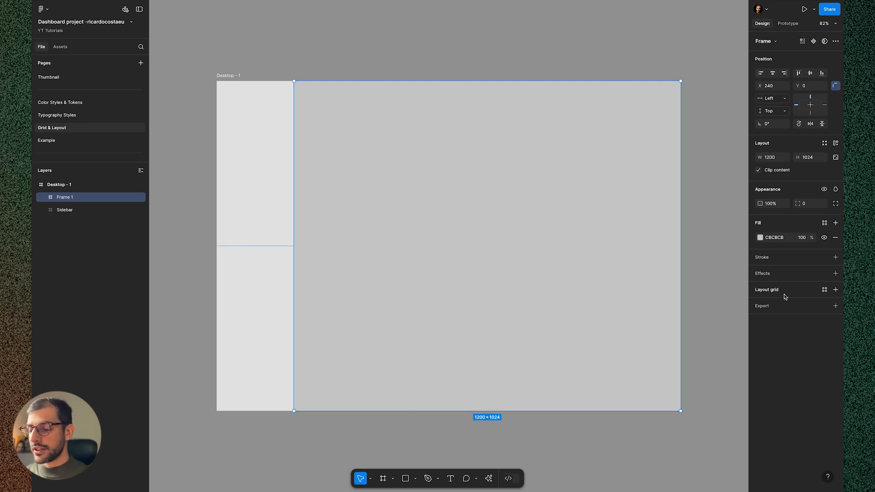
mouse_move(835, 294)
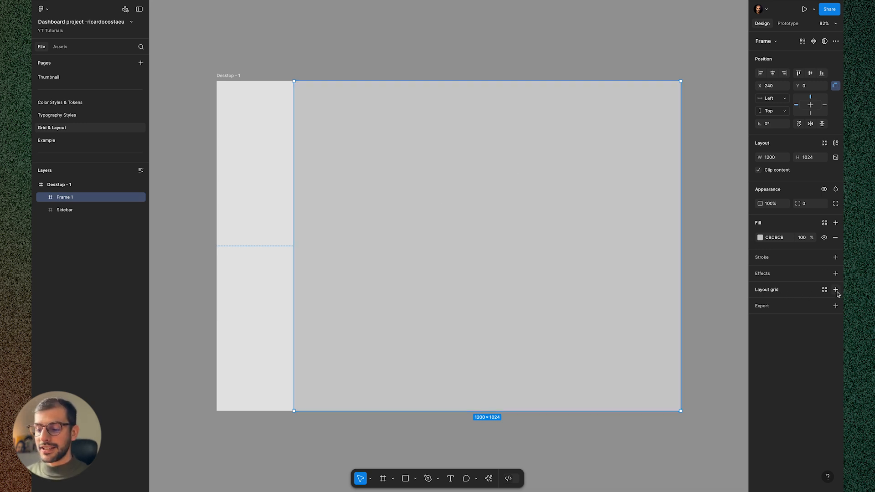
Step: Give Frame 1 a 12-column stretch layout grid with margin 32 and gutter 24
left_click(835, 290)
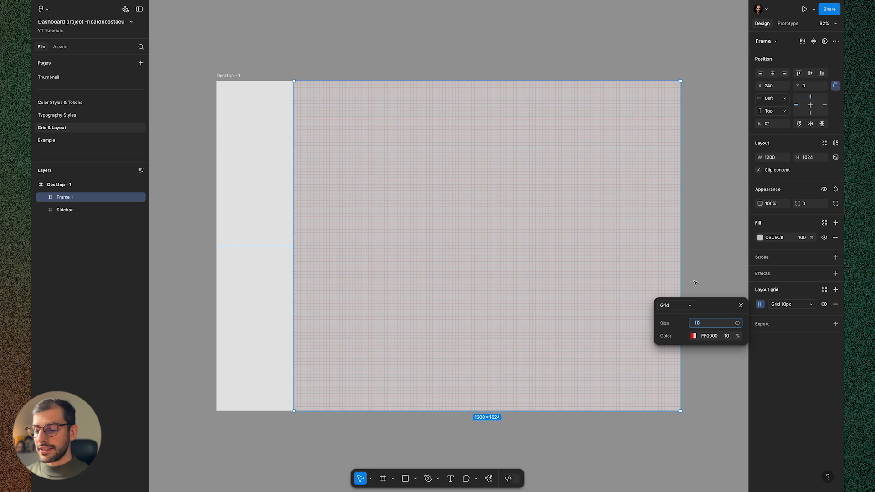
left_click(675, 305)
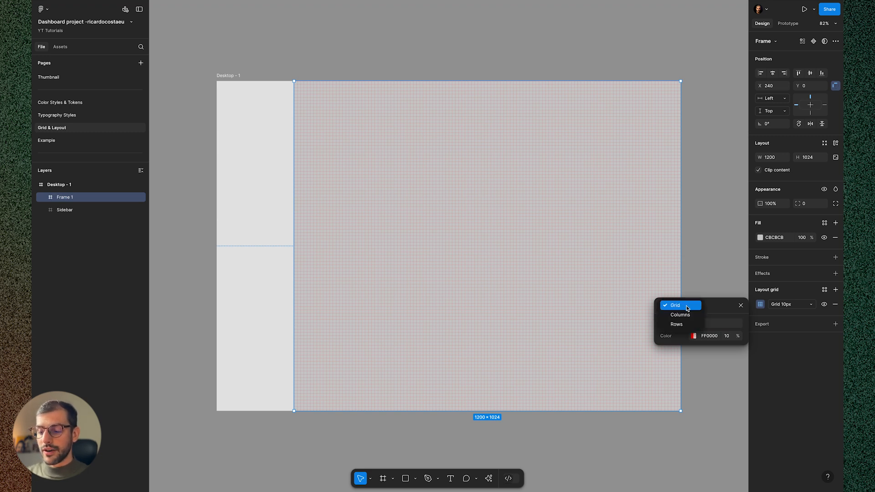
left_click(680, 314)
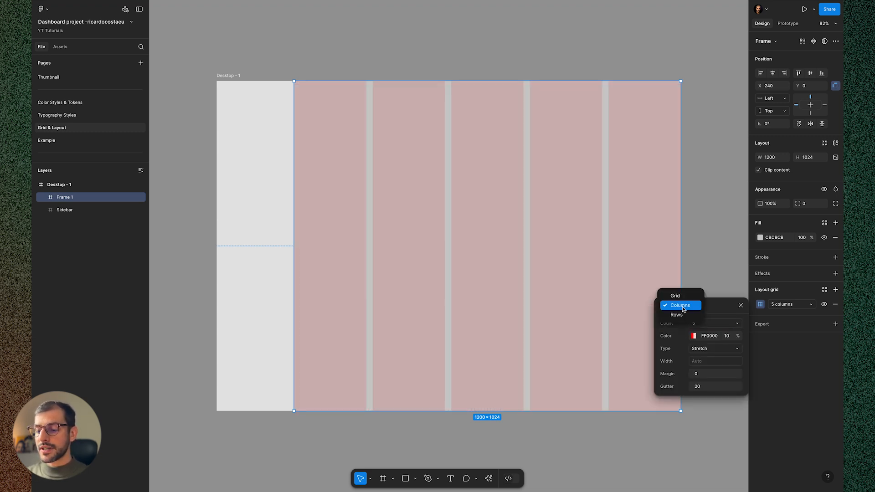
left_click(676, 314)
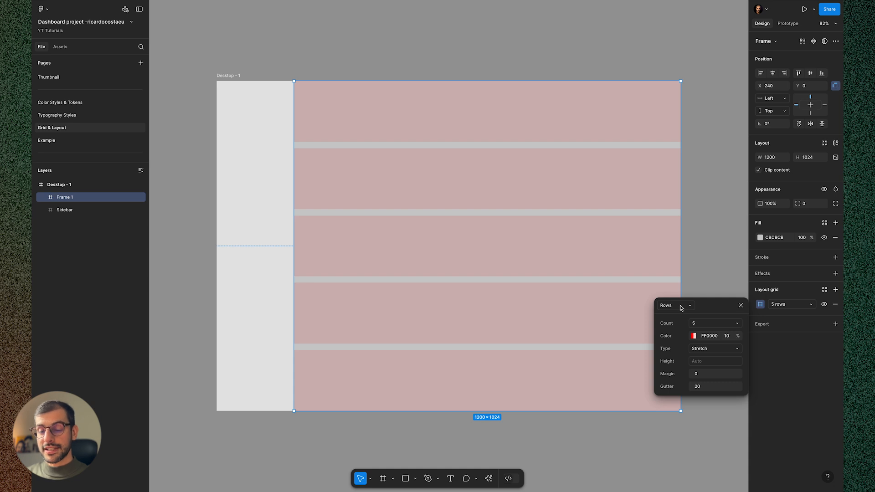
left_click(676, 305)
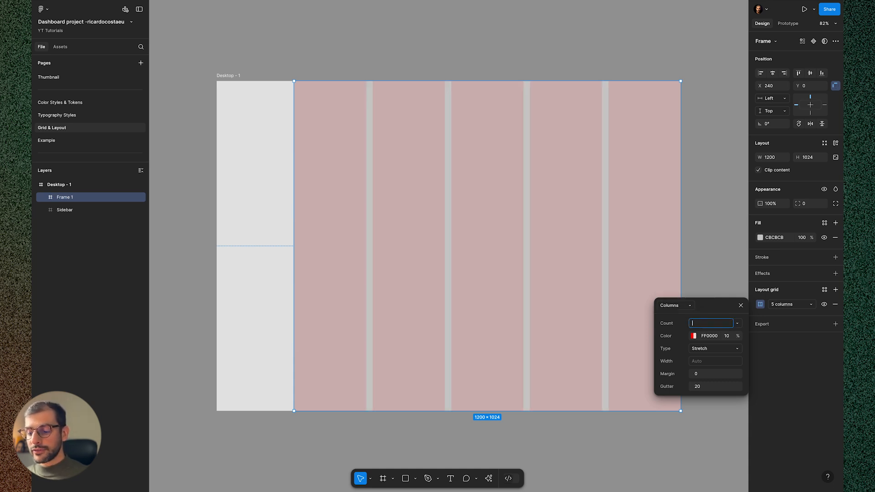
type("12")
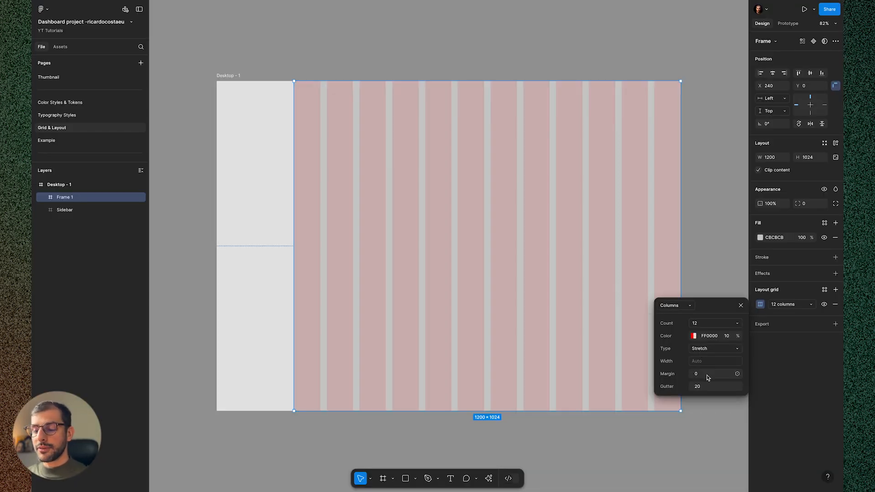
left_click(716, 373)
type("24")
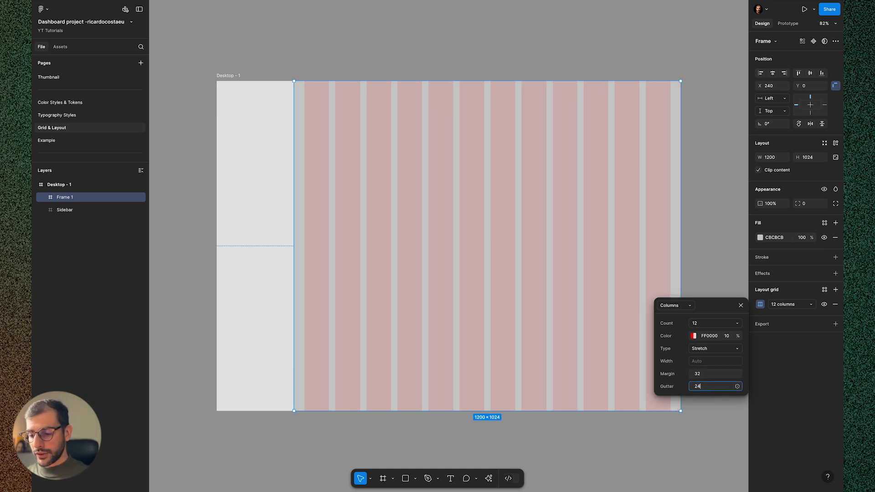
left_click(714, 348)
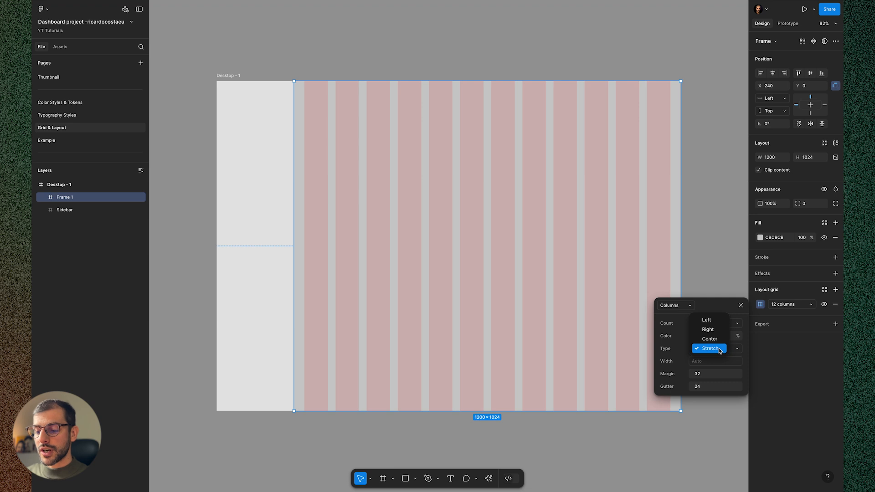
left_click(485, 39)
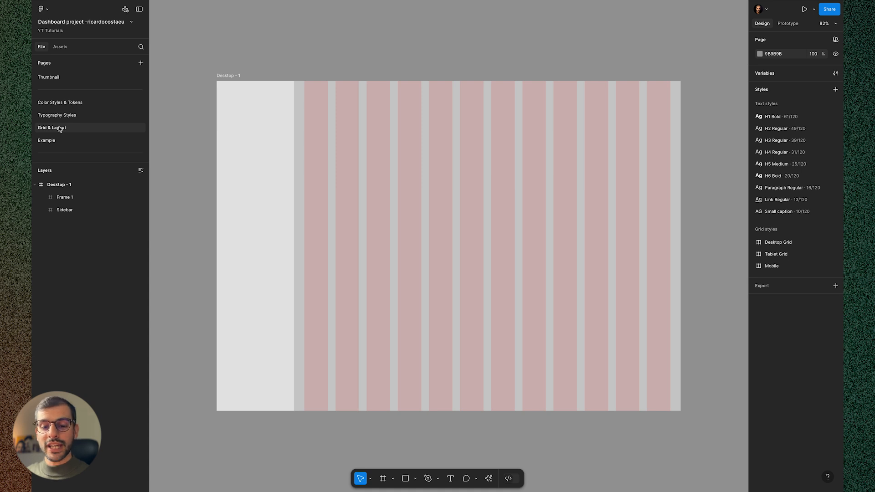
left_click(47, 140)
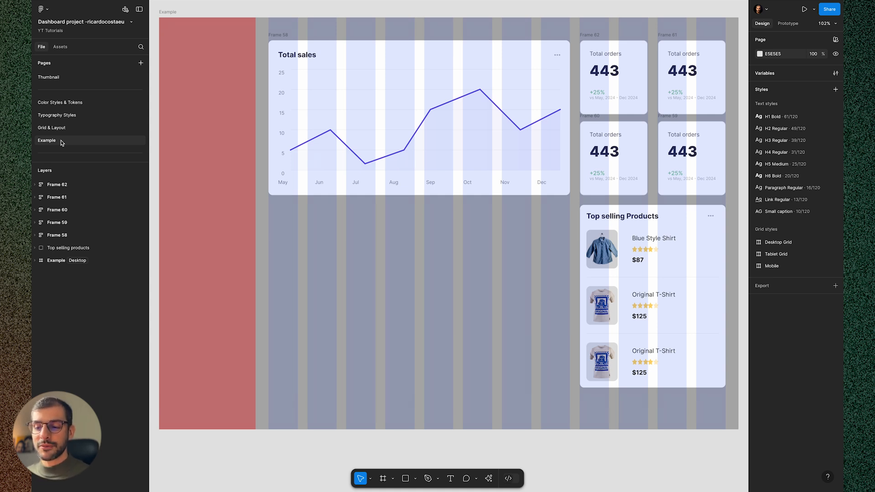
left_click(52, 127)
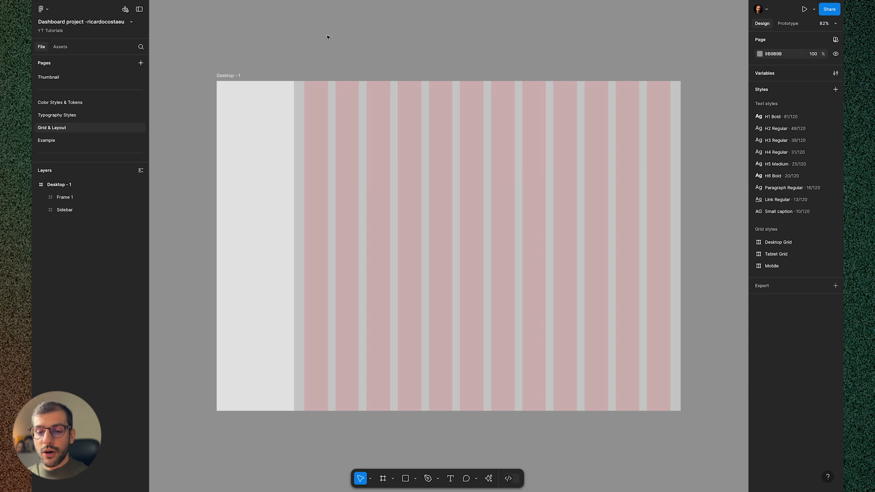
mouse_move(664, 77)
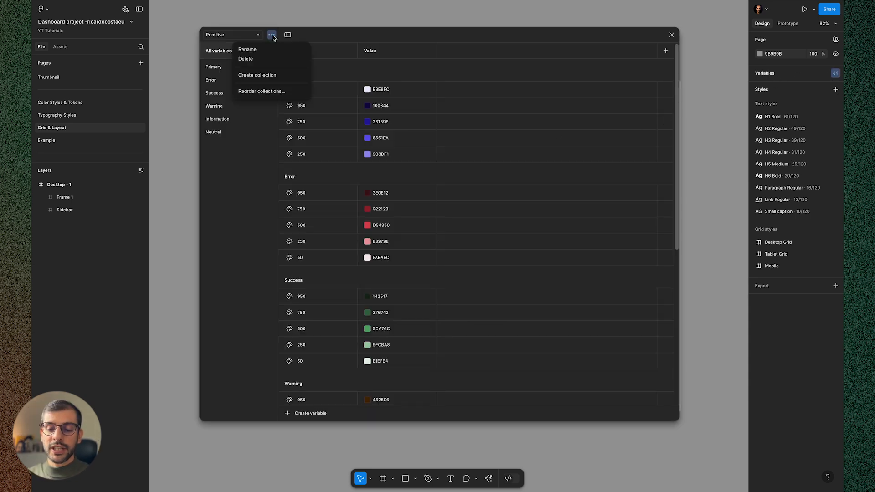
mouse_move(257, 74)
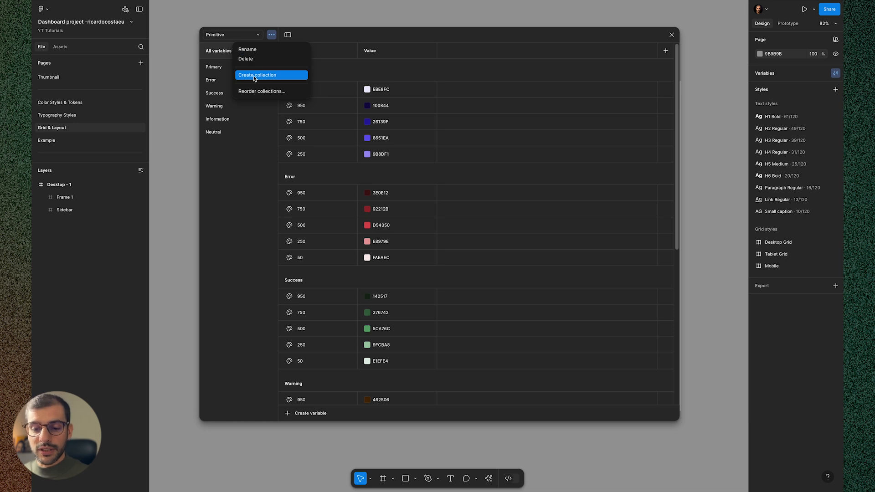
Step: Create a Layout grid variable collection with a number variable named Breakpoint
left_click(257, 75)
type("Layout grid")
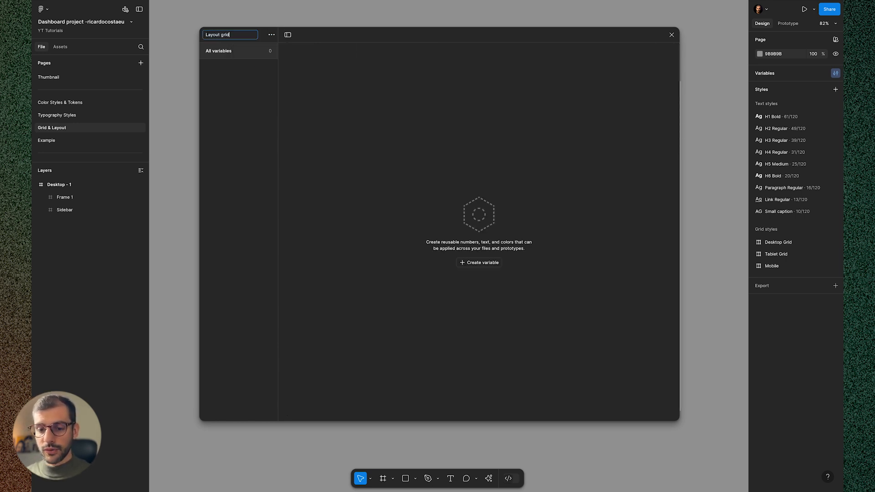
left_click(478, 263)
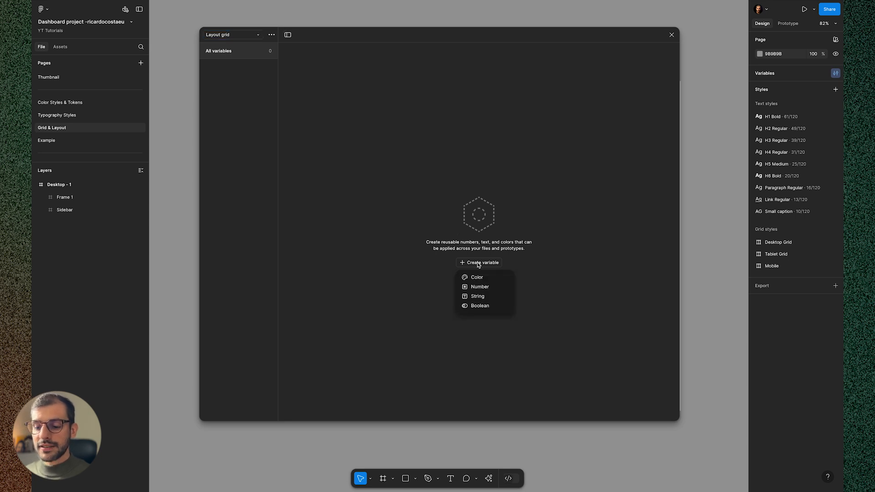
mouse_move(480, 286)
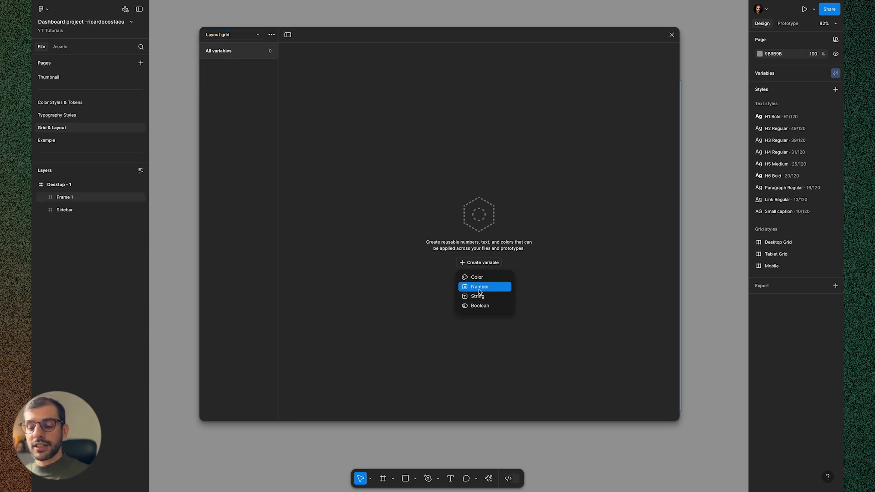
left_click(479, 287)
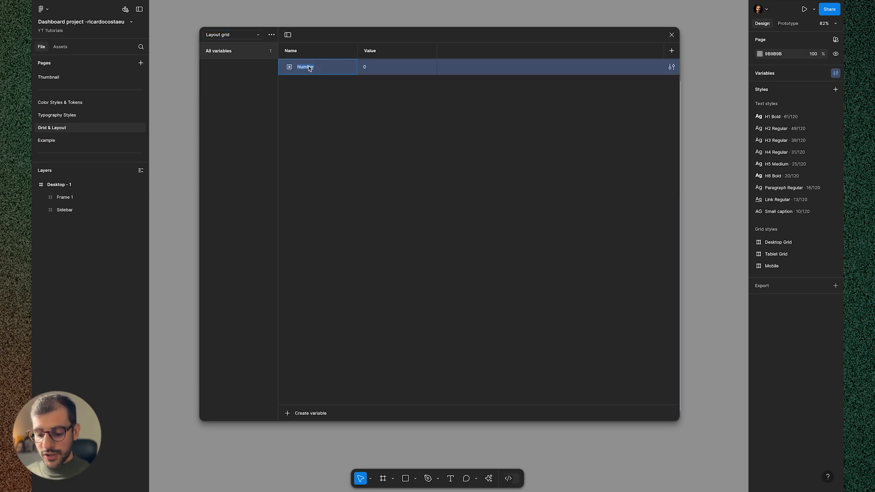
type("Breakp")
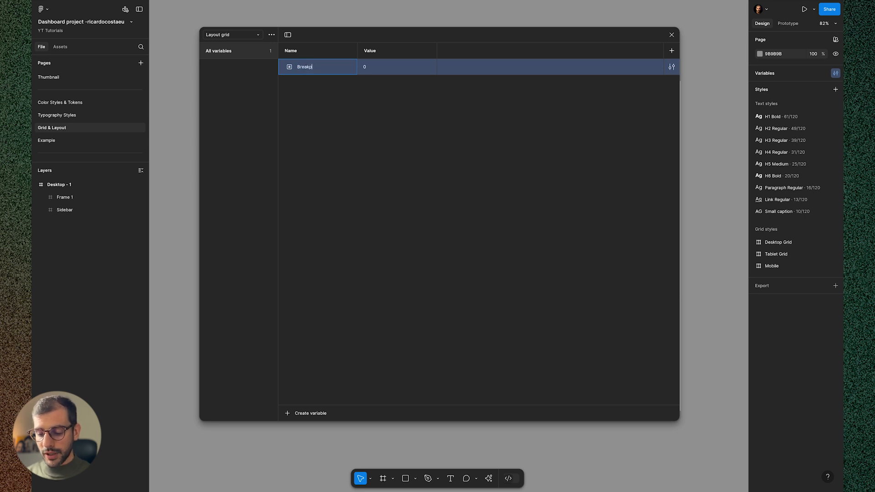
type("o")
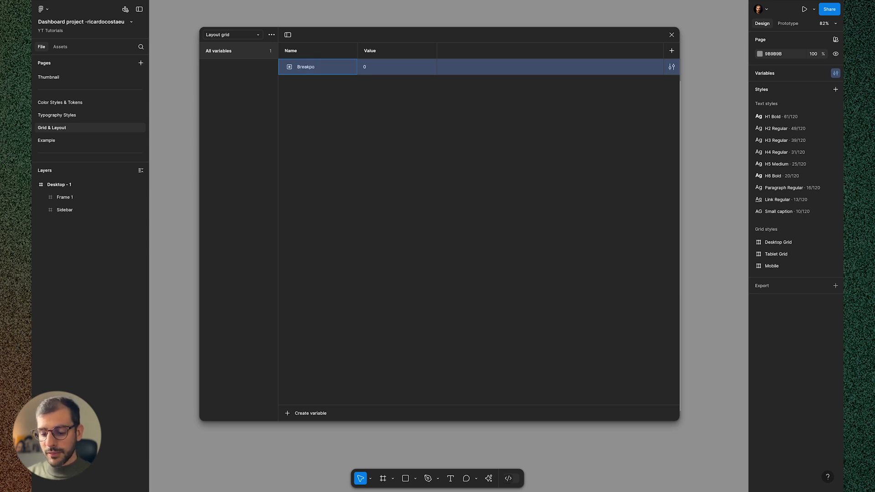
type("int")
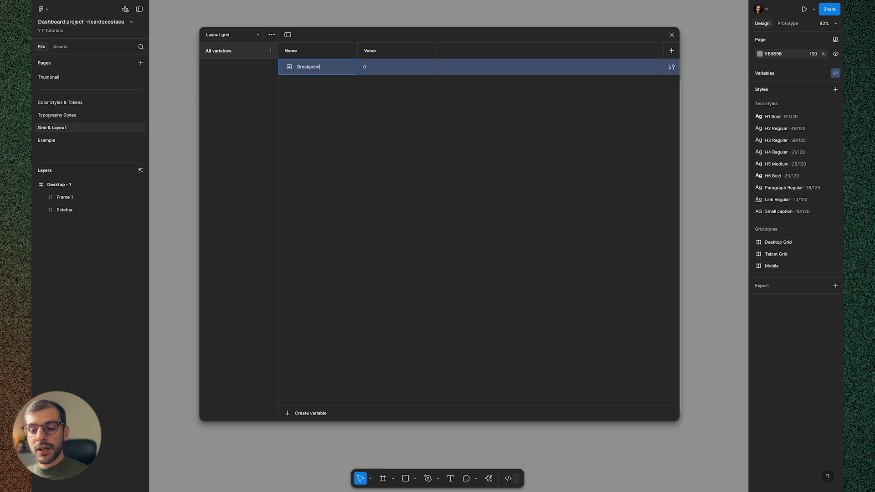
mouse_move(683, 52)
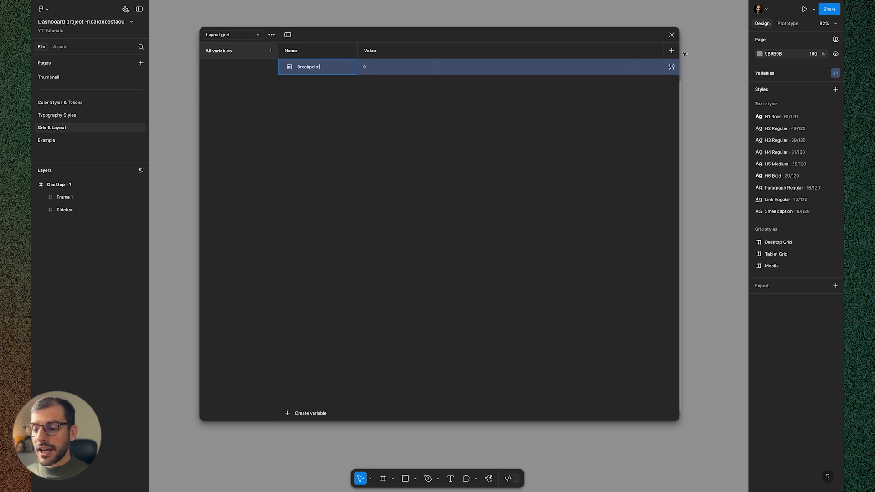
Step: Add Desktop, Tablet and Mobile modes with Breakpoint values 1440, 834 and 390
left_click(672, 51)
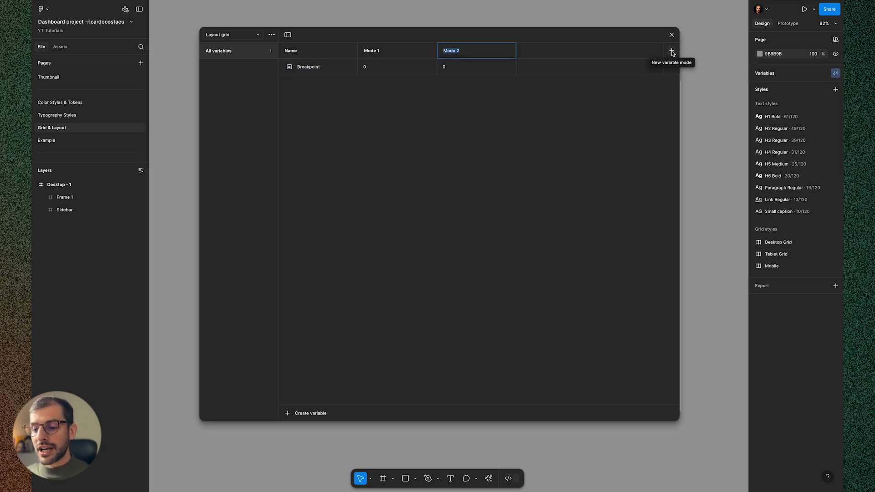
left_click(671, 51)
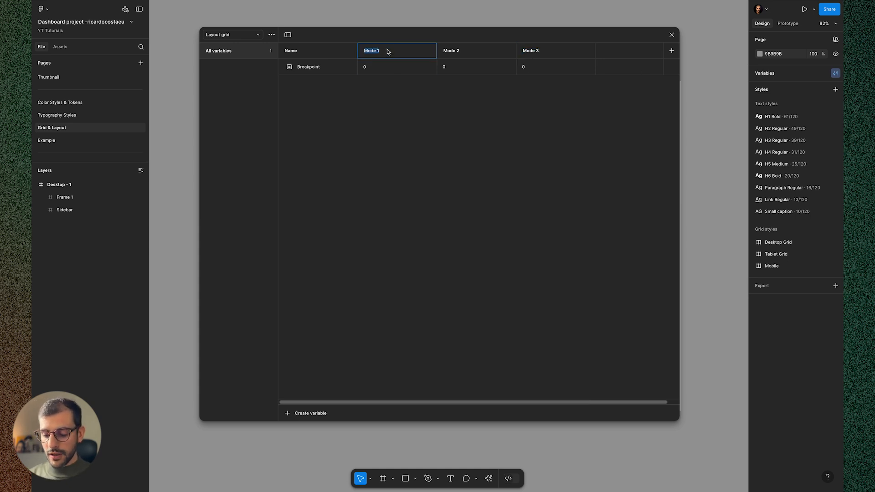
type("Desktop")
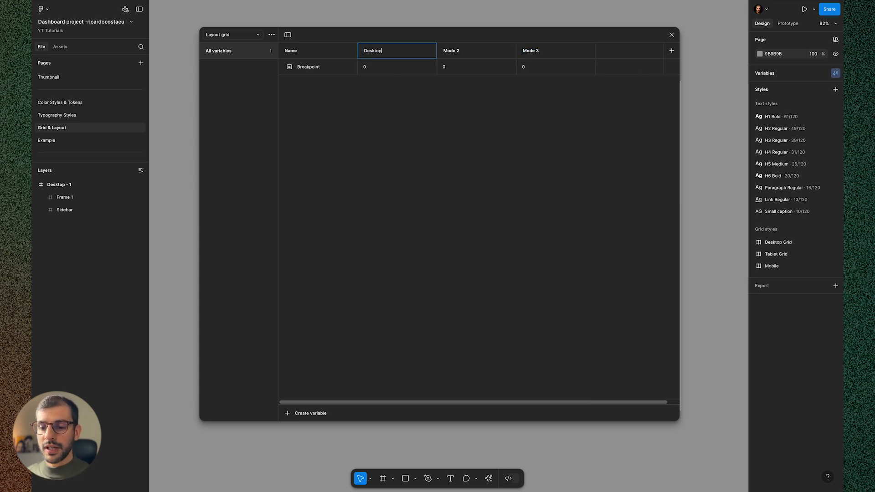
left_click(396, 67)
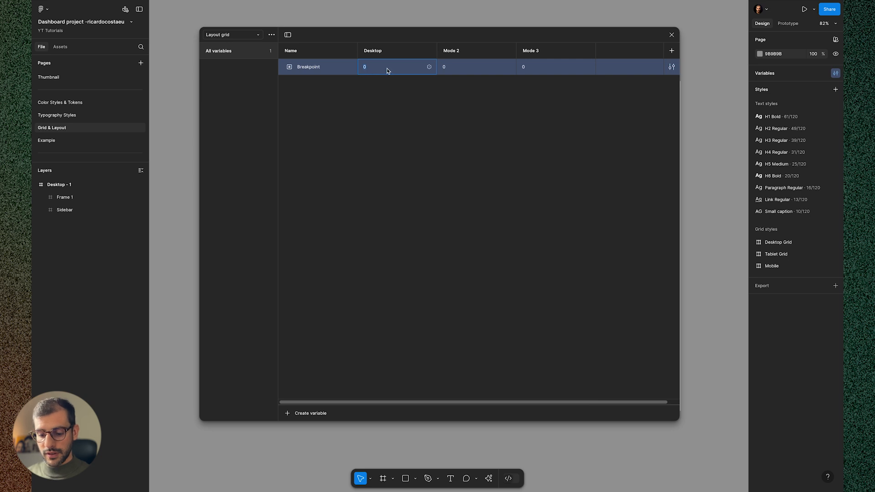
type("1440")
left_click(476, 66)
type("834")
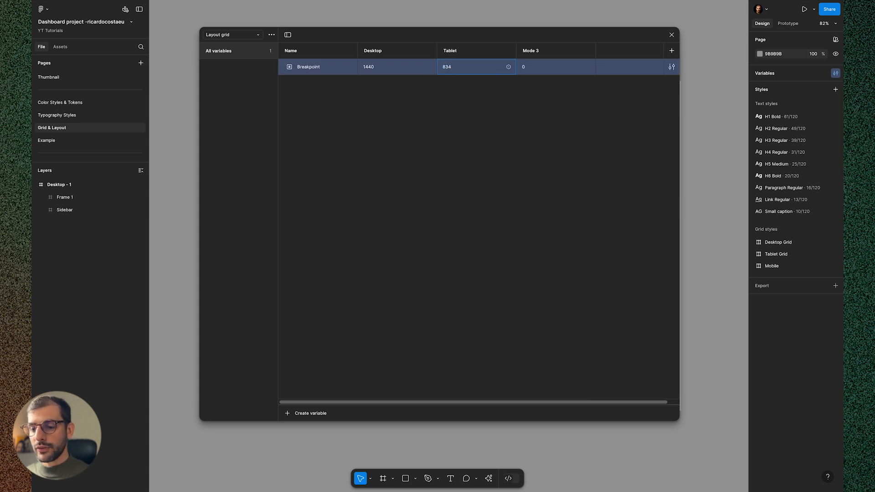
double_click(555, 50)
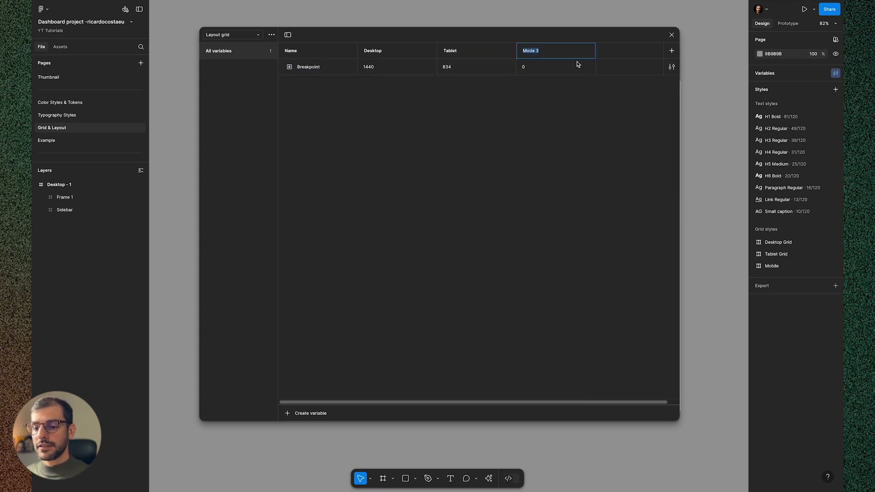
type("Mobile")
left_click(556, 66)
type("390")
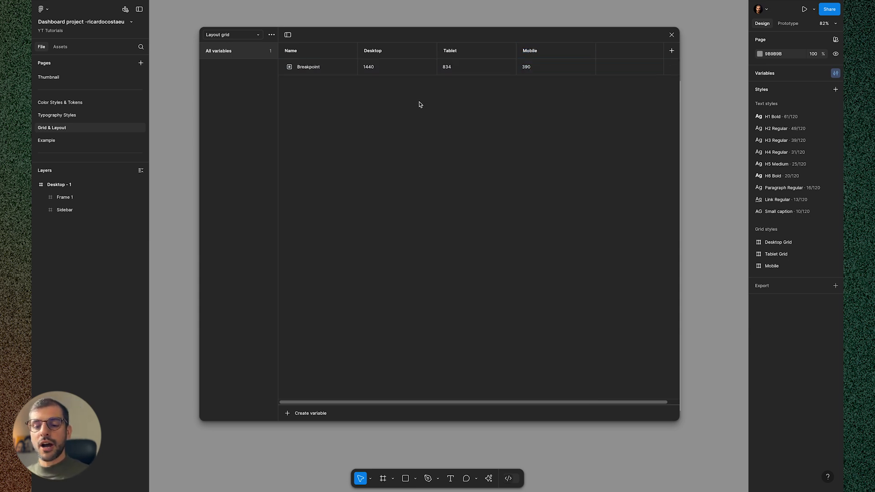
mouse_move(332, 372)
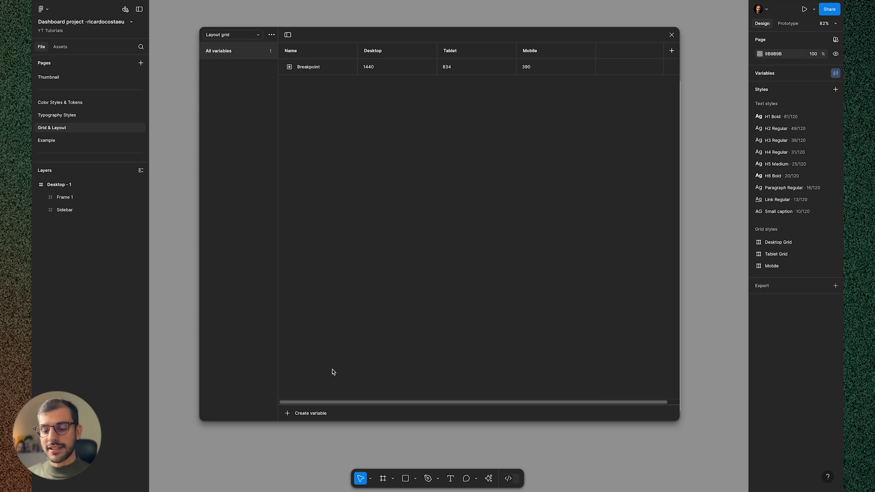
Step: Add a Columns number variable valued 12, 6 and 4
left_click(310, 413)
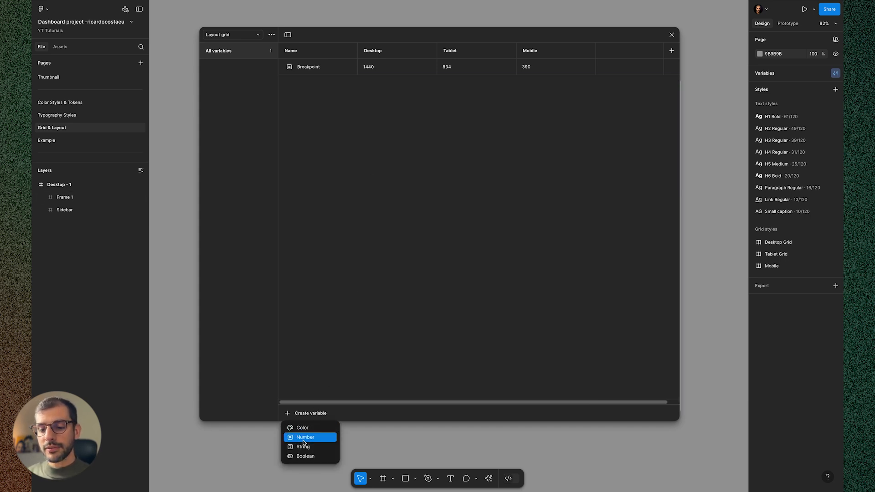
left_click(305, 437)
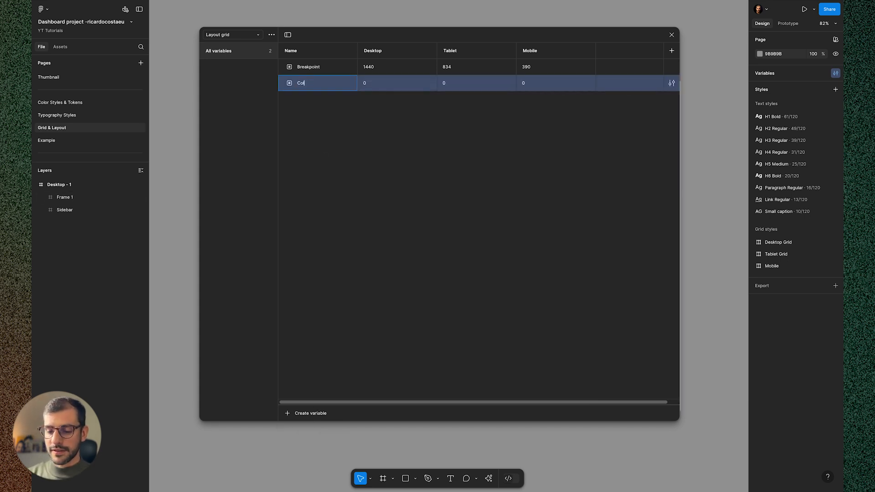
type("umns")
left_click(397, 82)
type("12")
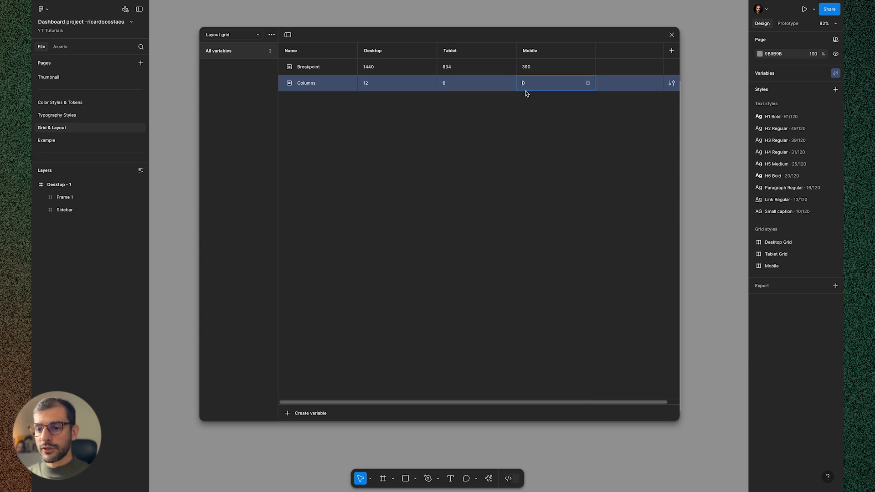
type("4")
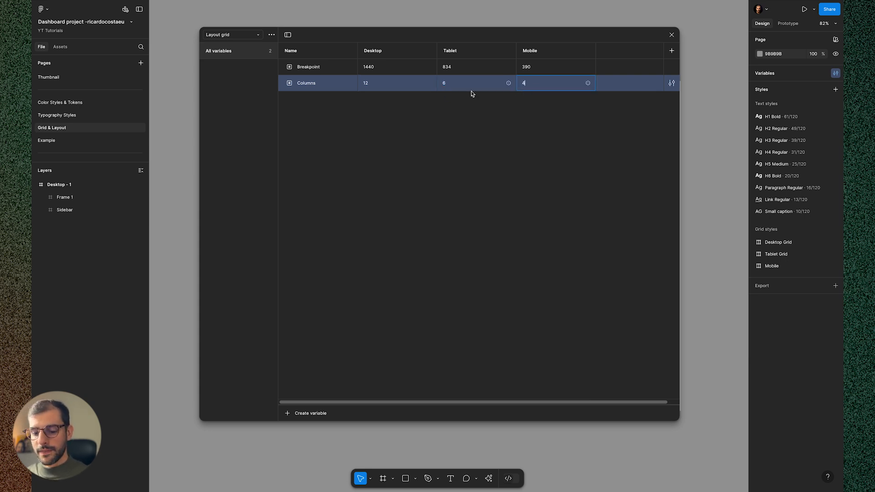
Step: Add a Gutter number variable valued 24, 20 and 16
left_click(310, 413)
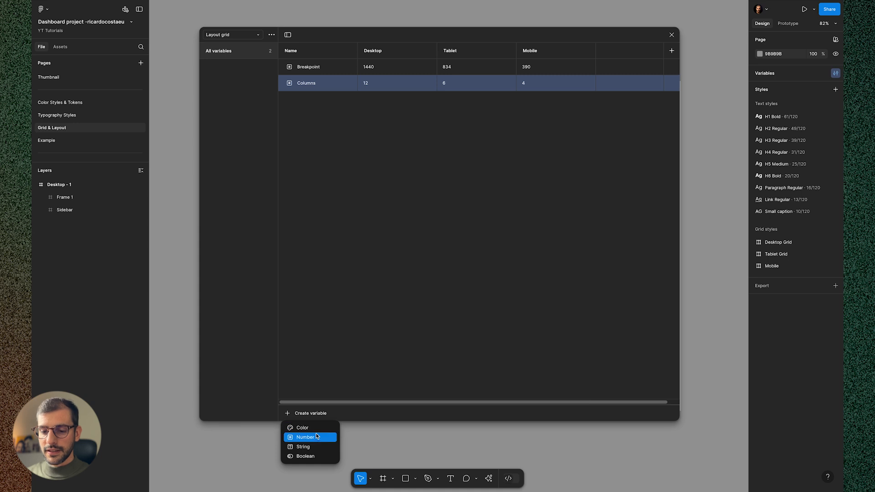
left_click(306, 437)
type("Gutter")
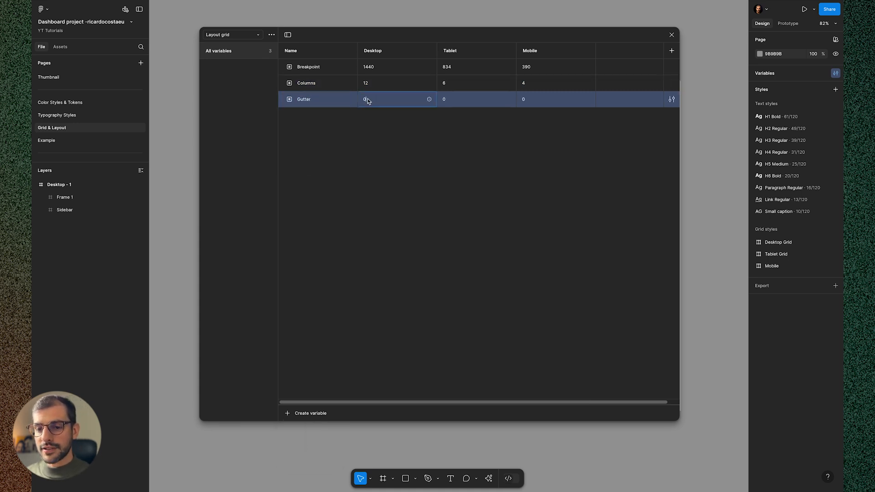
type("24")
left_click(477, 99)
type("20")
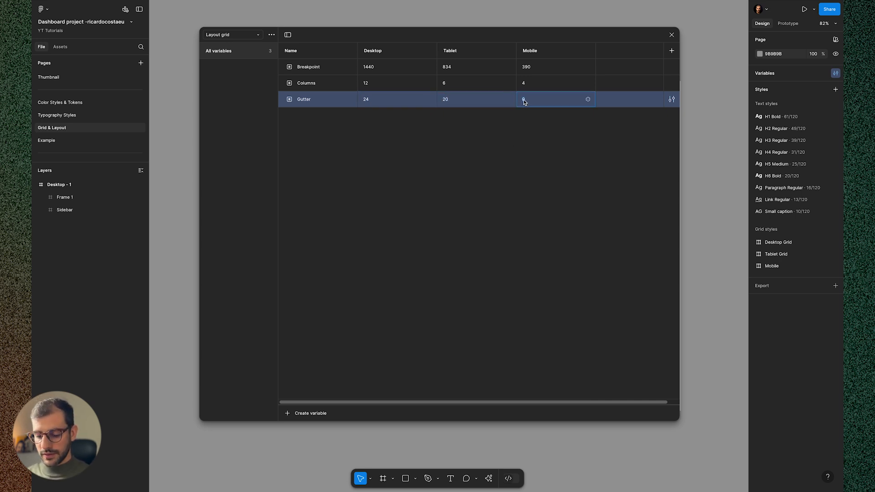
type("16")
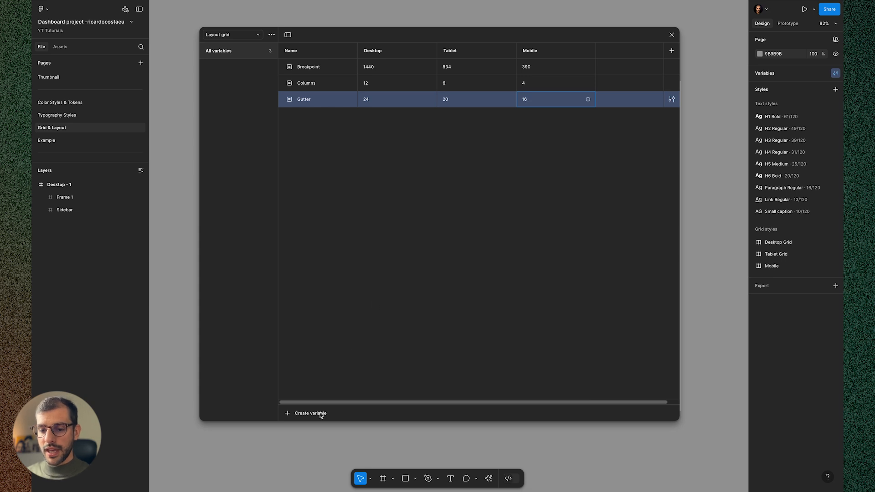
Step: Add a Margins number variable valued 32, 24 and 16
left_click(311, 413)
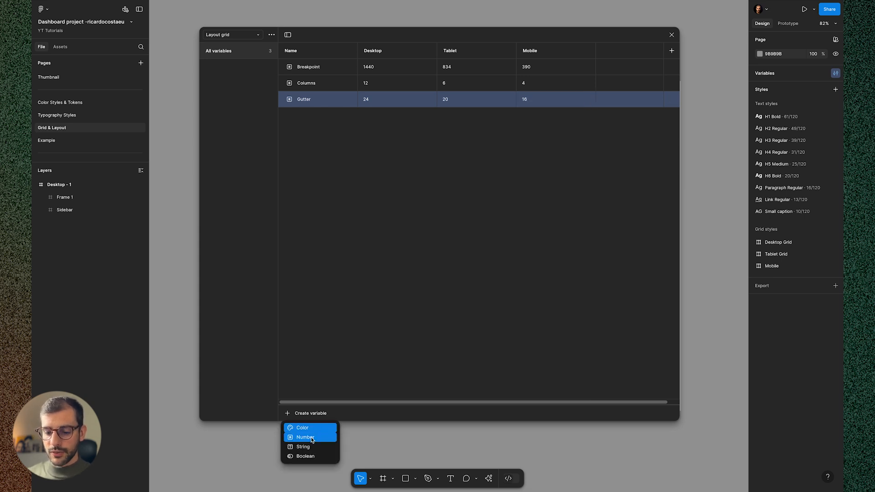
left_click(305, 437)
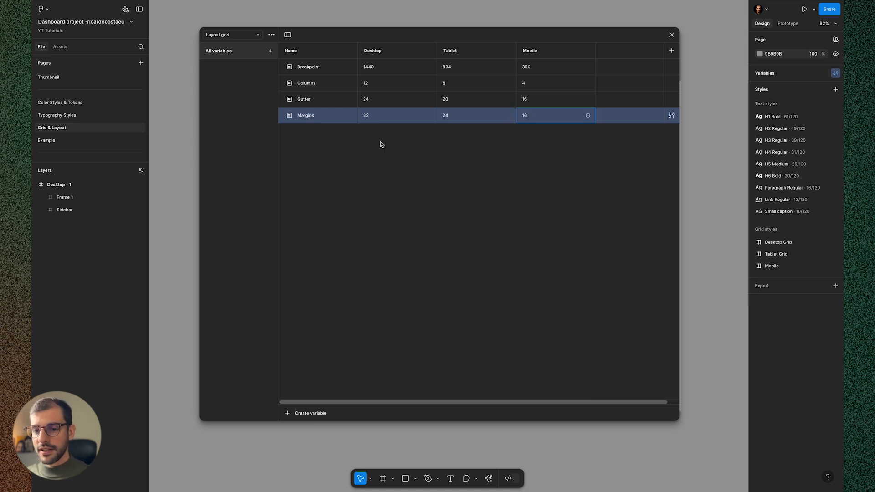
left_click(381, 144)
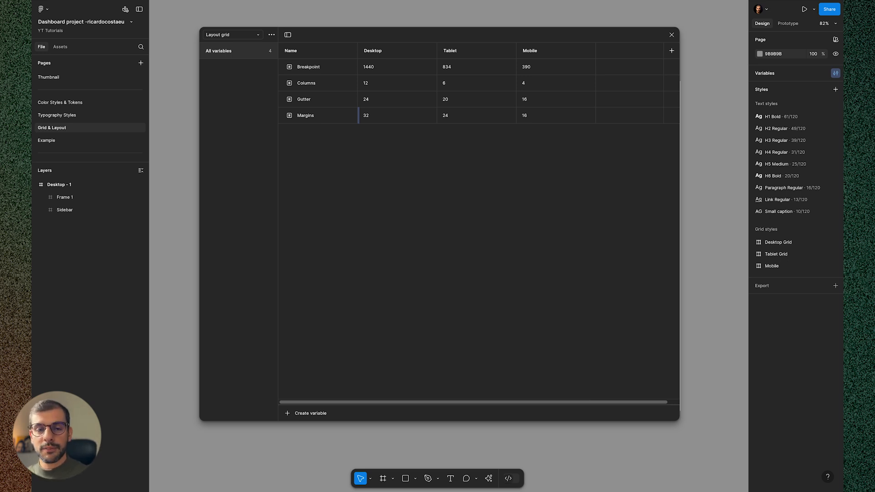
mouse_move(167, 174)
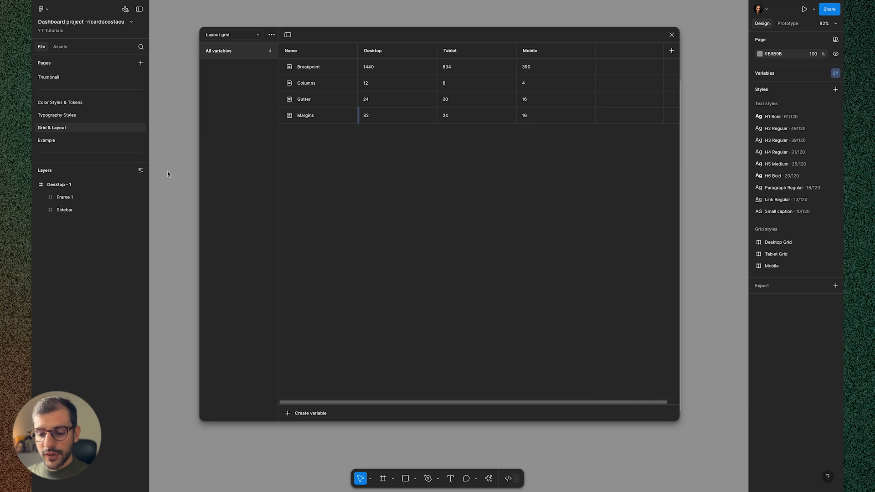
Step: Add a Sidebar width variable with 240 Desktop and 72 Tablet, then close variables
left_click(309, 412)
type("2")
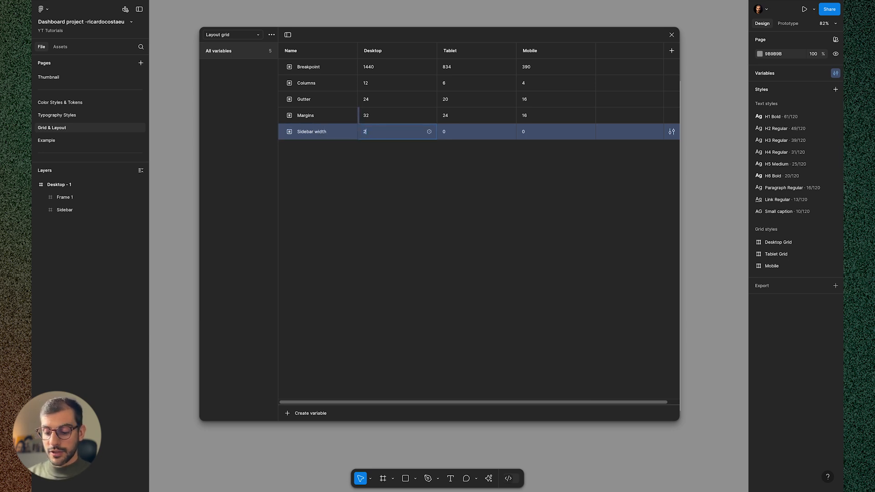
type("40")
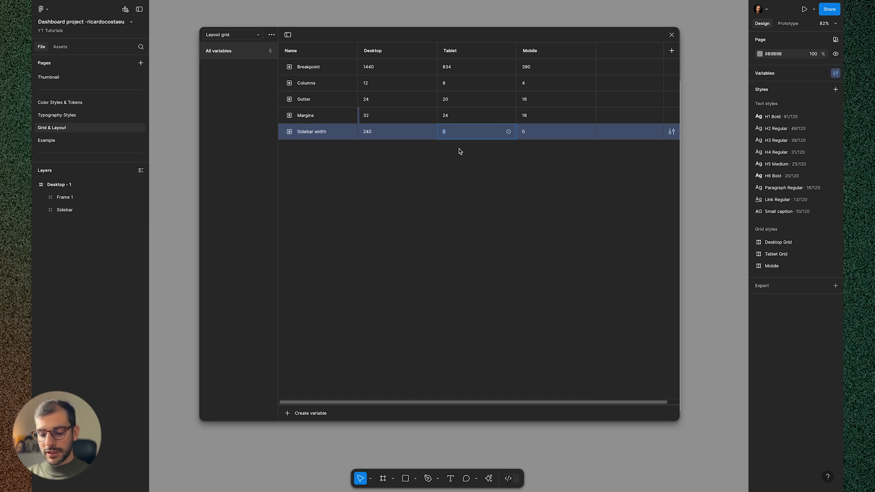
type("72")
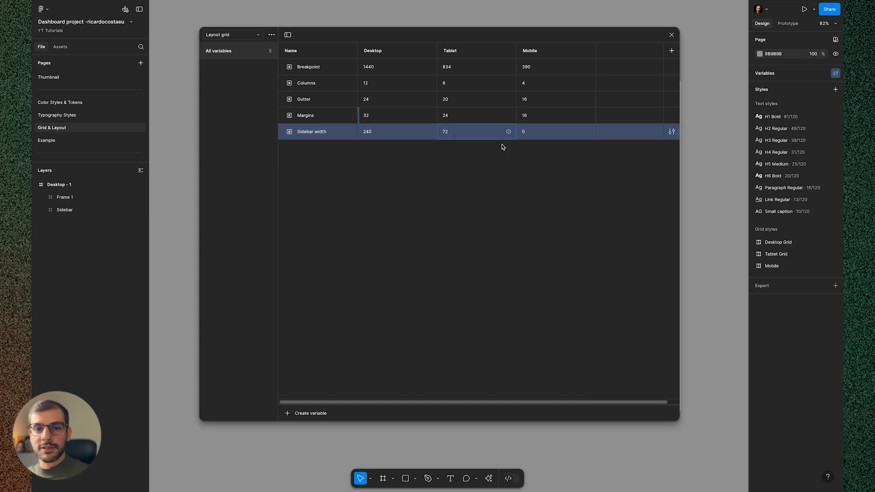
mouse_move(507, 149)
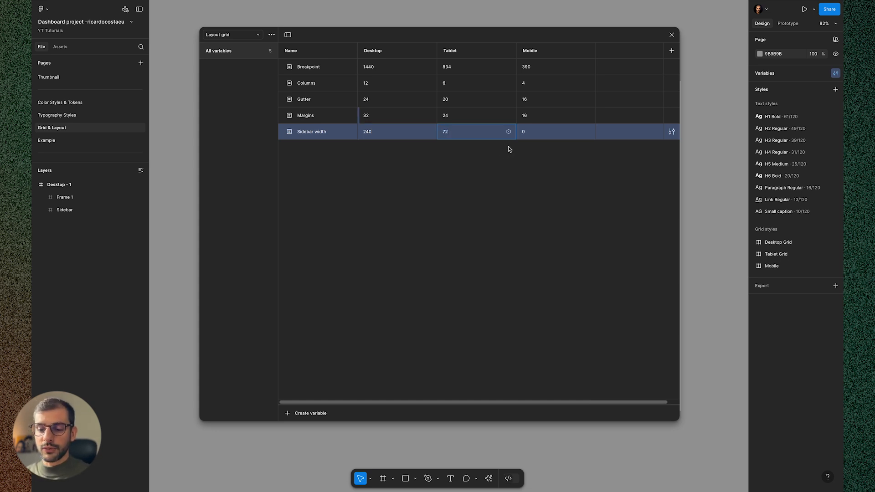
mouse_move(516, 218)
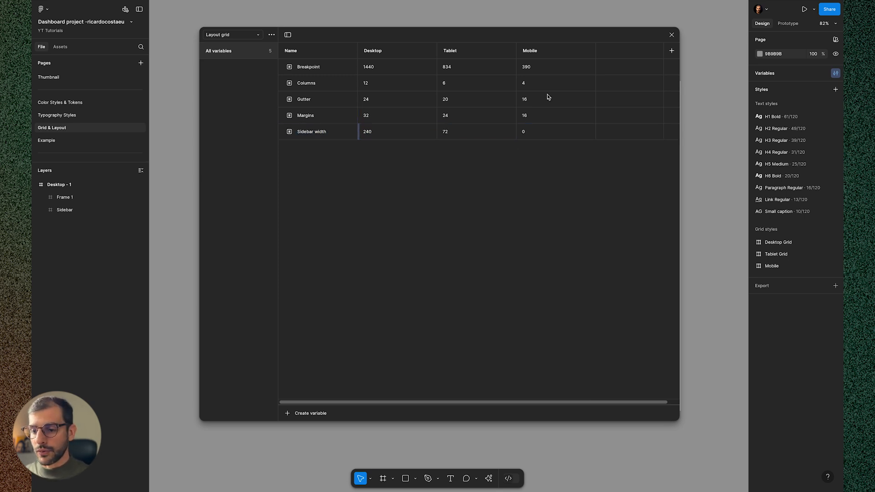
mouse_move(671, 34)
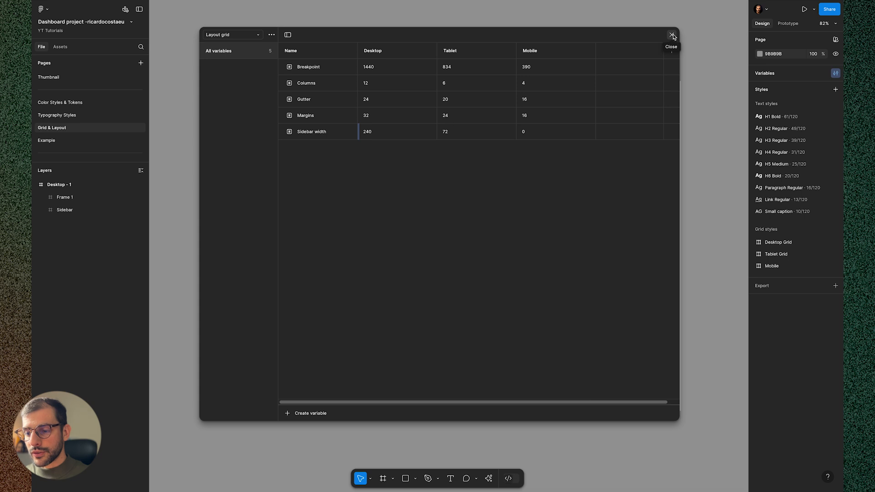
left_click(672, 34)
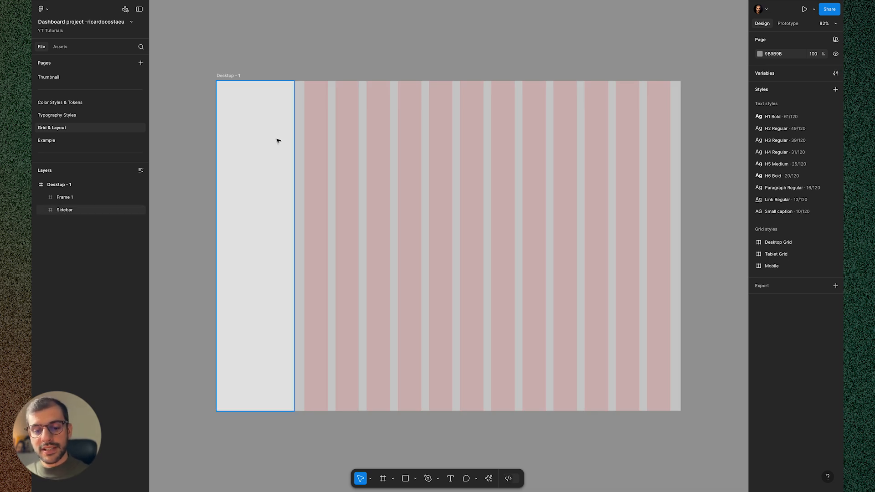
Step: Bind Sidebar's 240 width to the Sidebar width variable, then select Frame 1
left_click(65, 209)
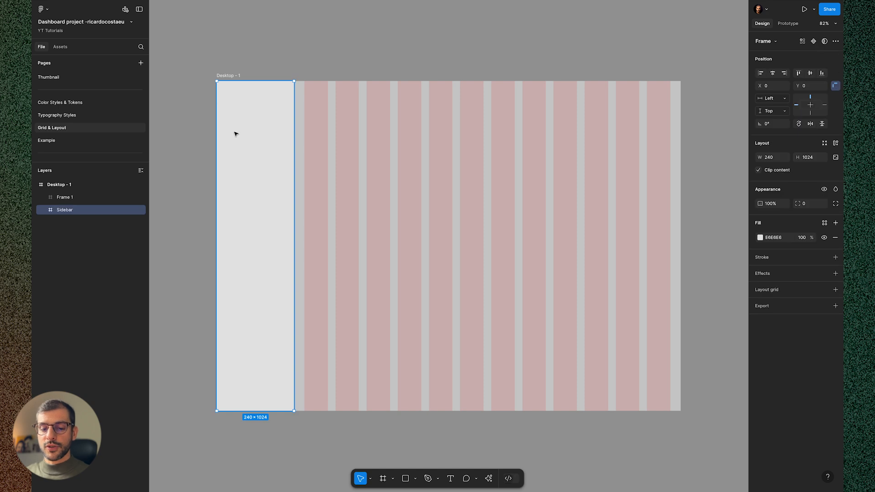
mouse_move(775, 144)
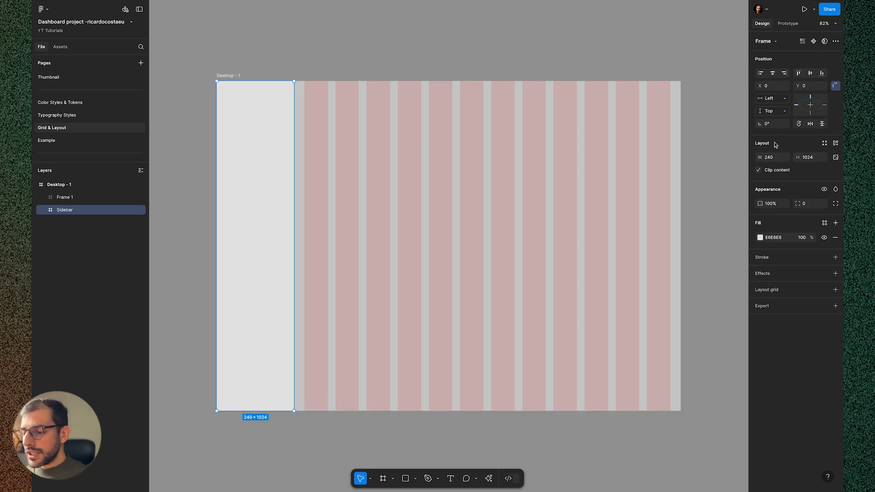
mouse_move(777, 166)
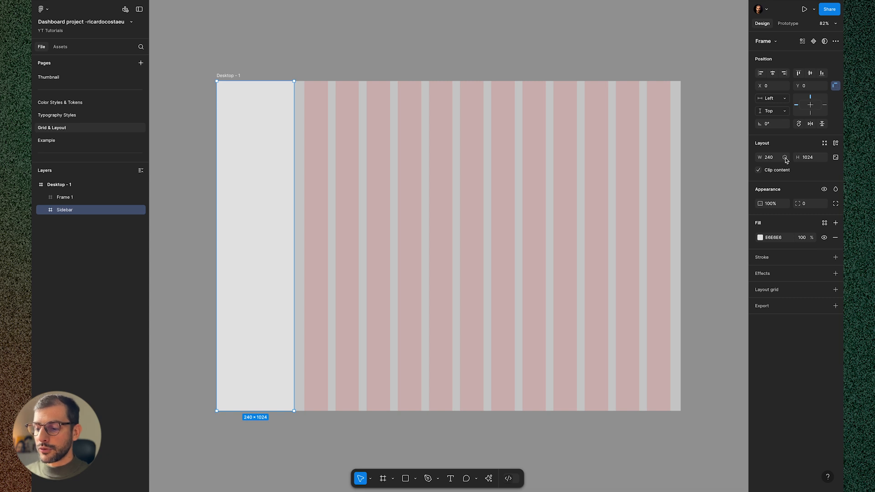
left_click(784, 157)
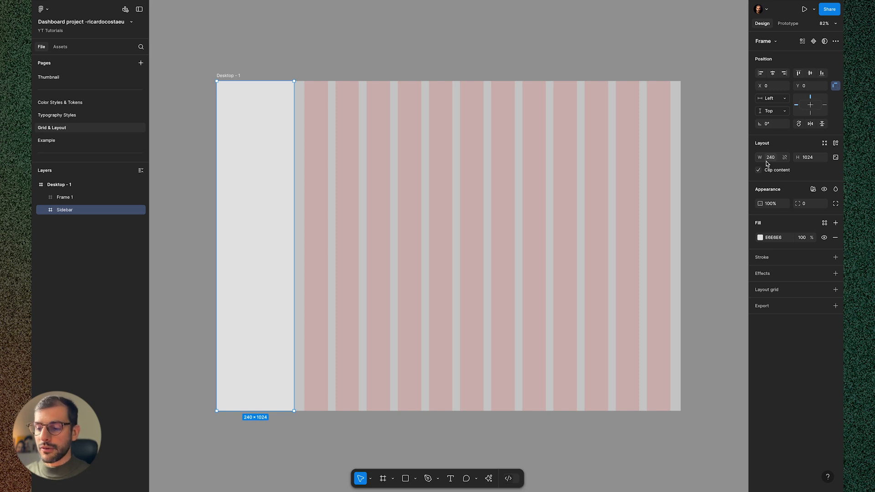
left_click(65, 197)
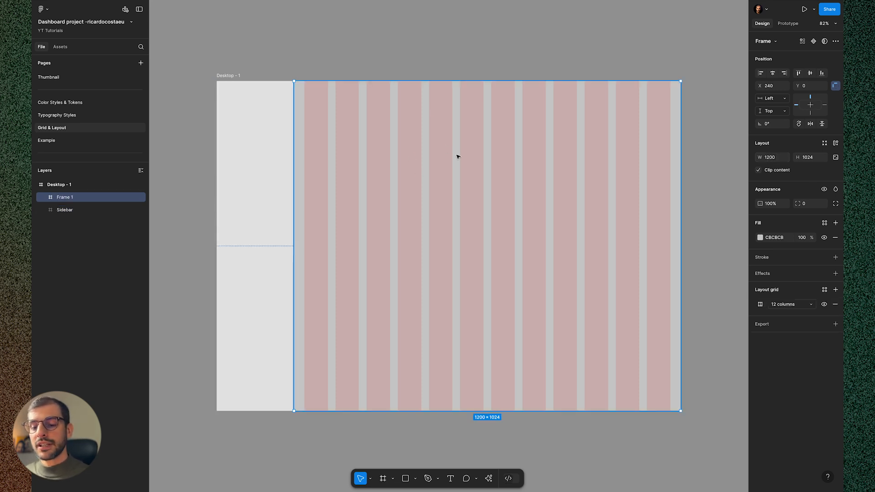
mouse_move(563, 170)
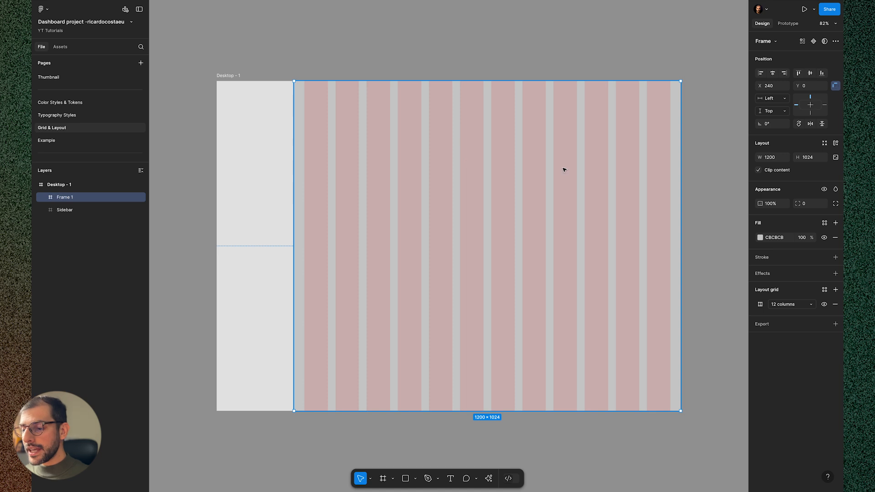
Step: Link Frame 1's grid column count to the Columns variable and begin binding the gutter
left_click(760, 304)
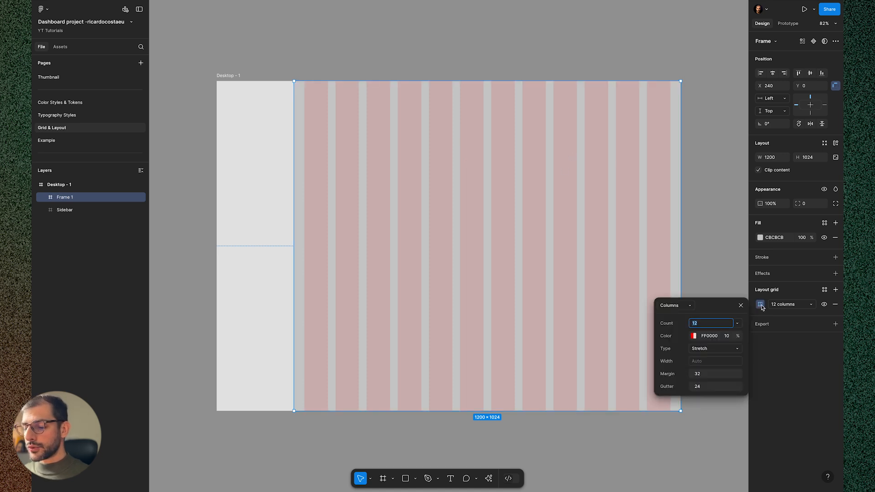
left_click(711, 322)
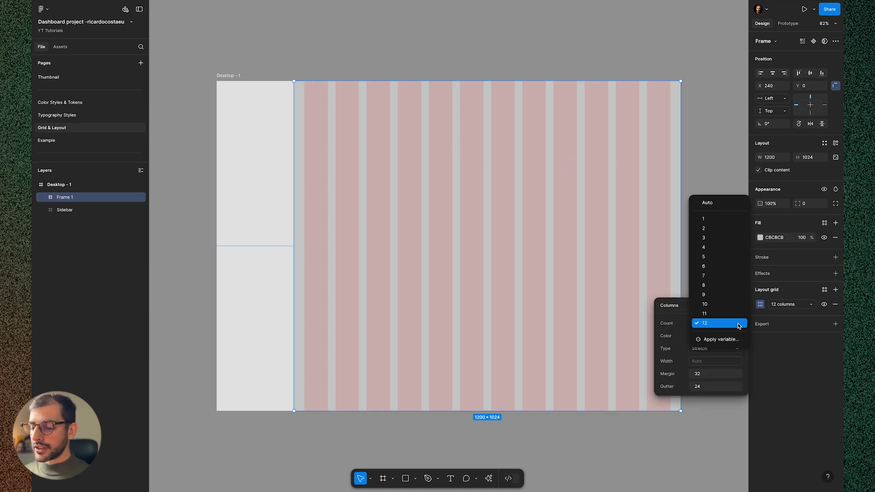
left_click(720, 338)
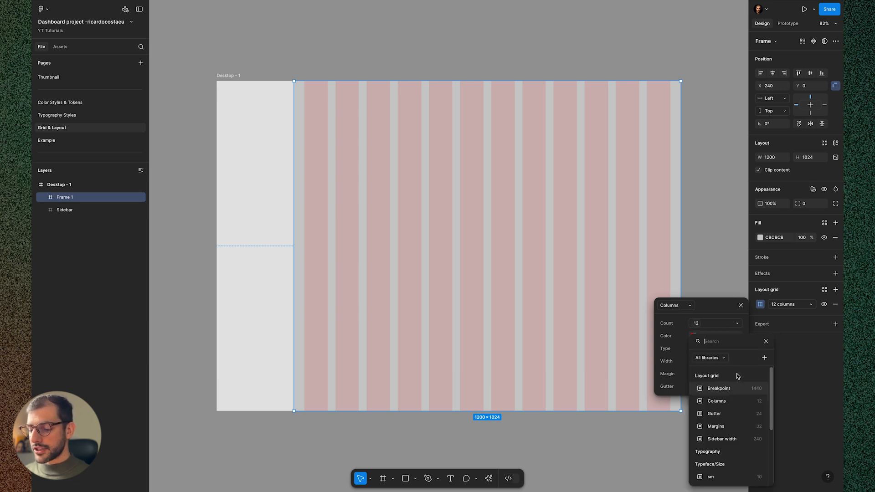
left_click(718, 388)
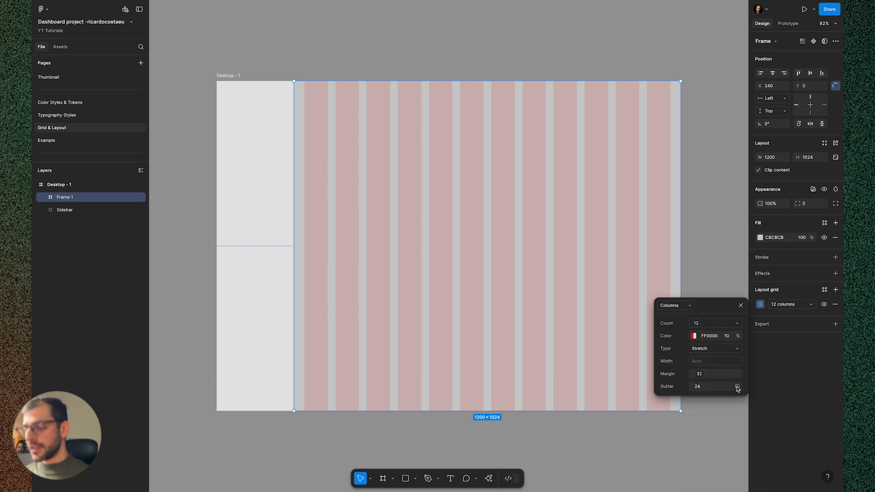
left_click(737, 387)
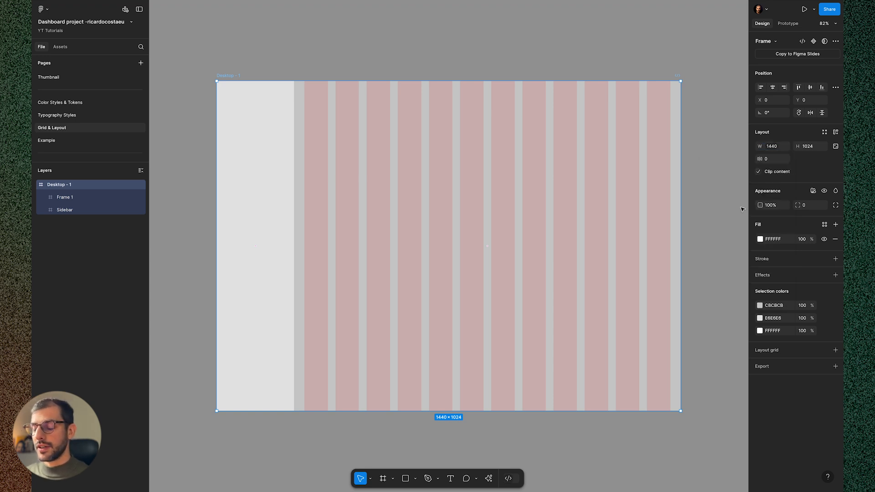
mouse_move(700, 102)
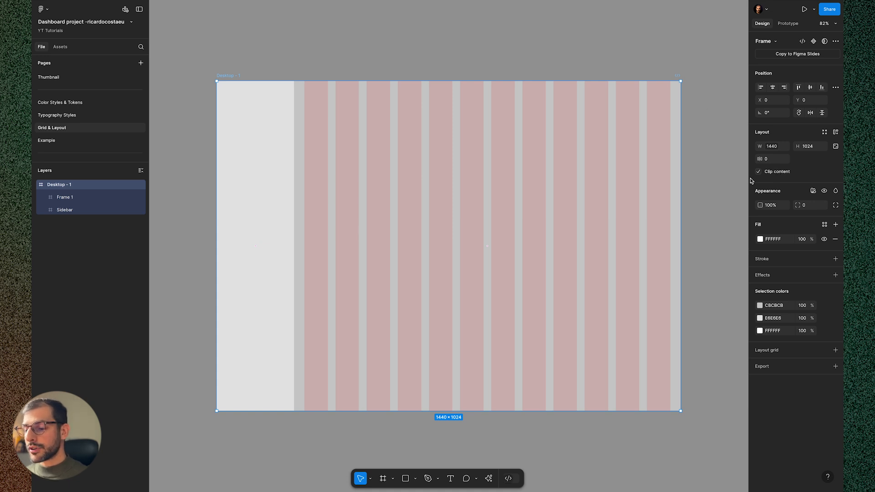
mouse_move(813, 191)
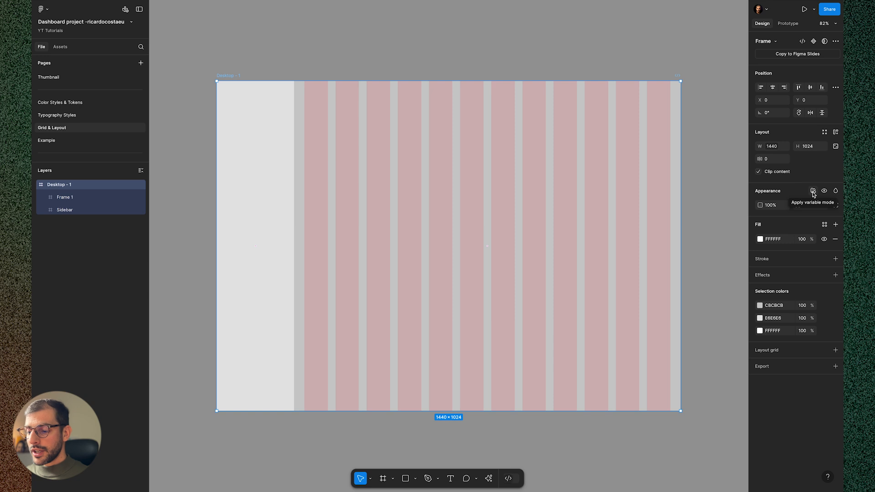
Step: Apply the Desktop variable mode to Desktop - 1, try Tablet (834 px), then return to Desktop (1440 px)
left_click(813, 190)
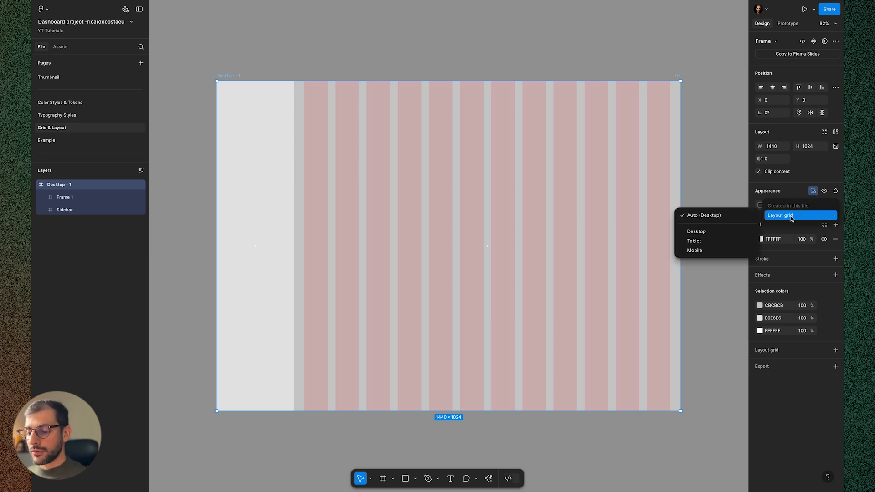
mouse_move(708, 240)
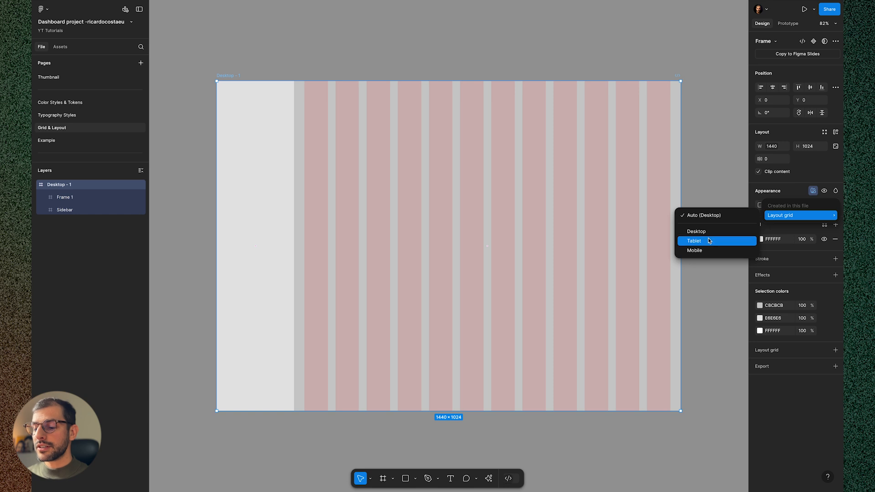
mouse_move(709, 231)
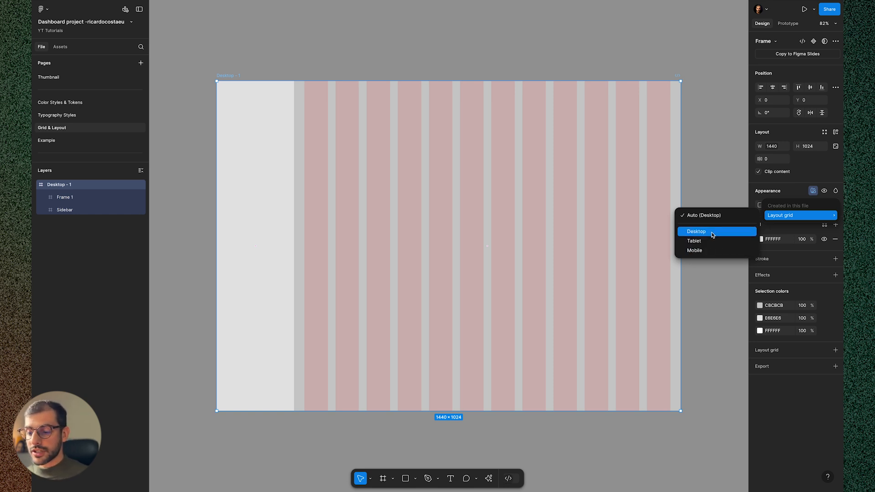
left_click(695, 231)
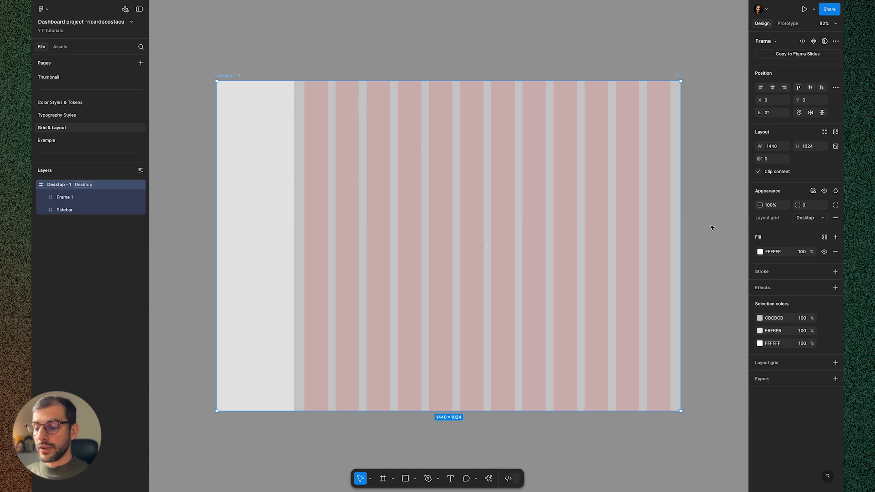
mouse_move(824, 225)
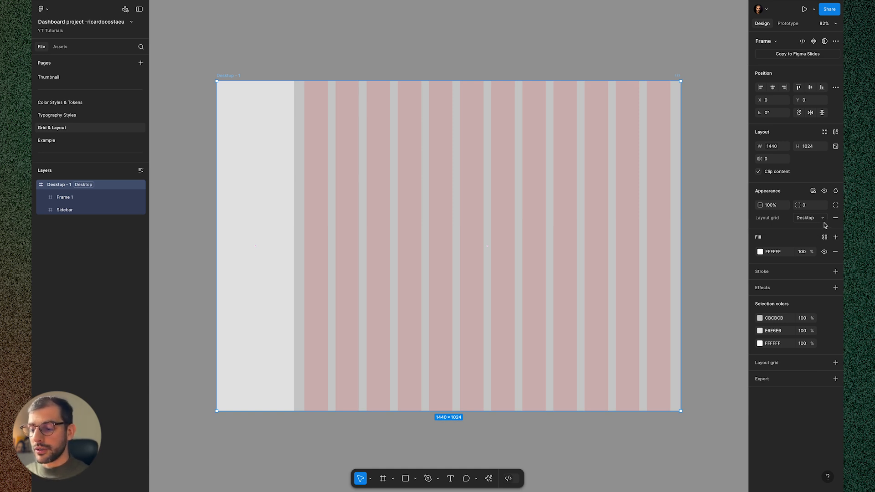
left_click(807, 218)
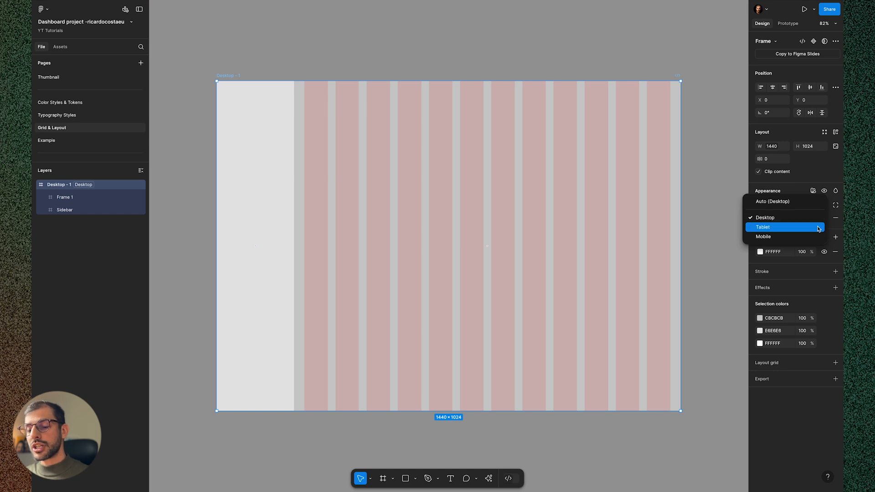
left_click(762, 226)
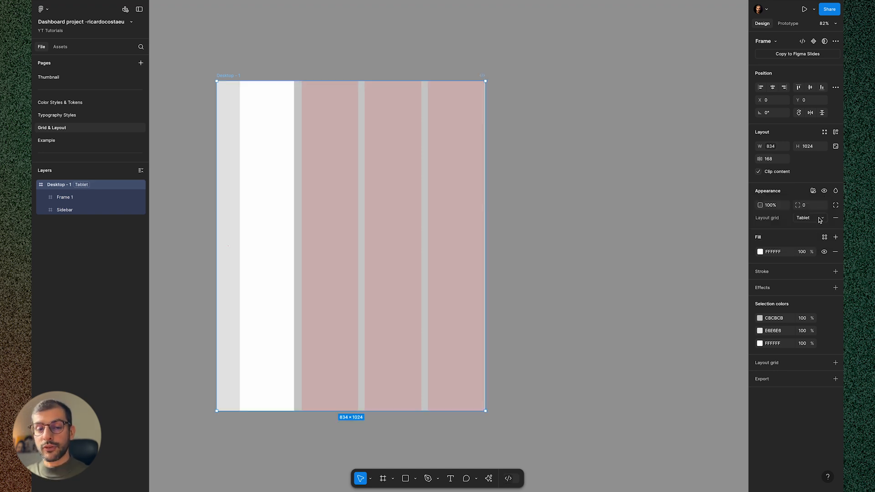
mouse_move(820, 218)
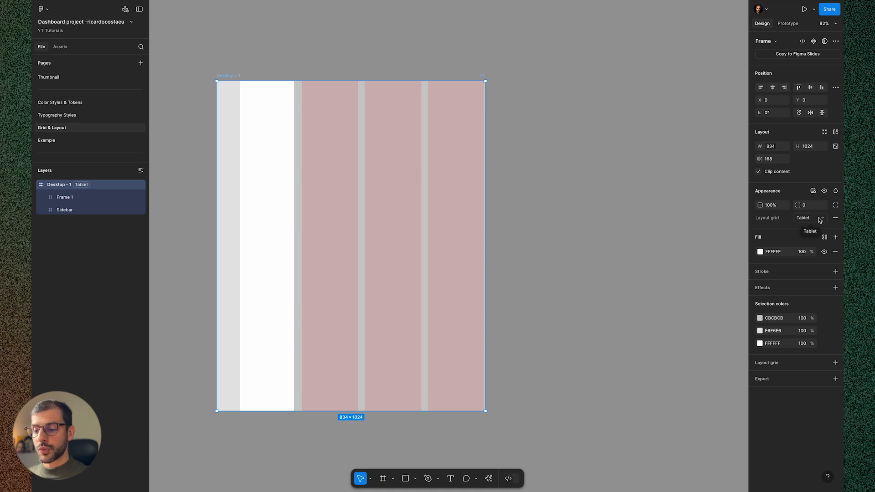
left_click(806, 218)
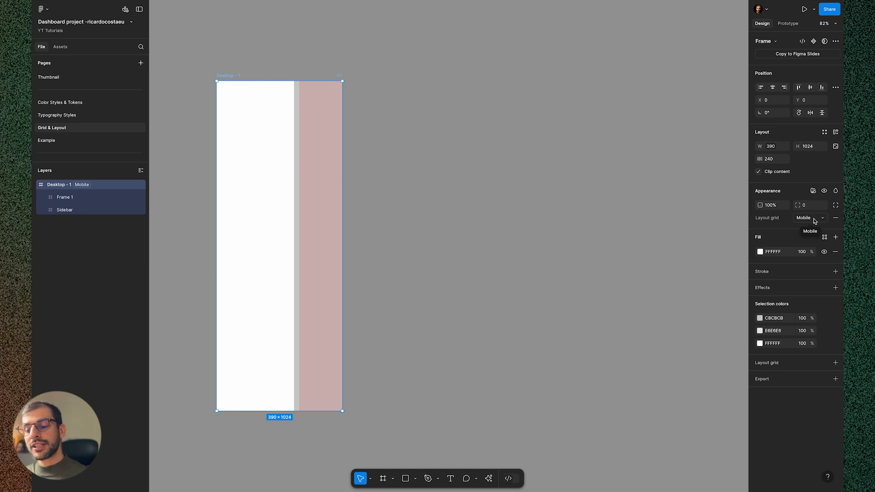
left_click(809, 218)
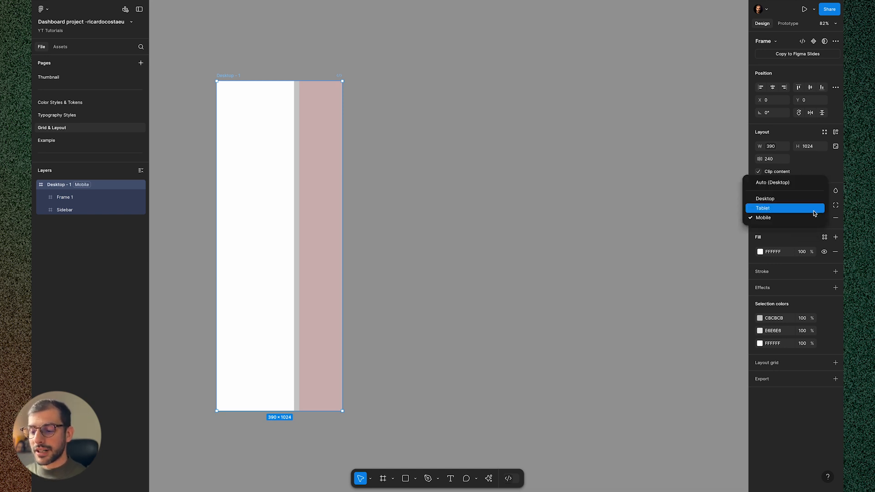
left_click(763, 209)
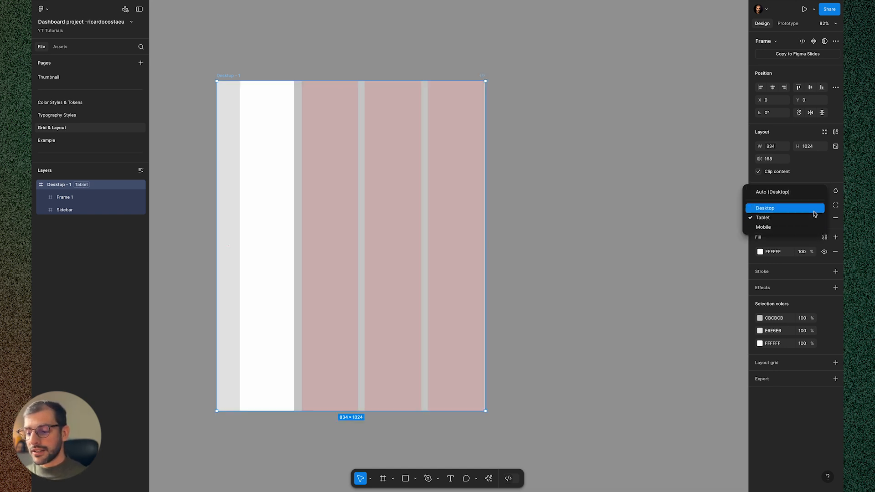
left_click(765, 207)
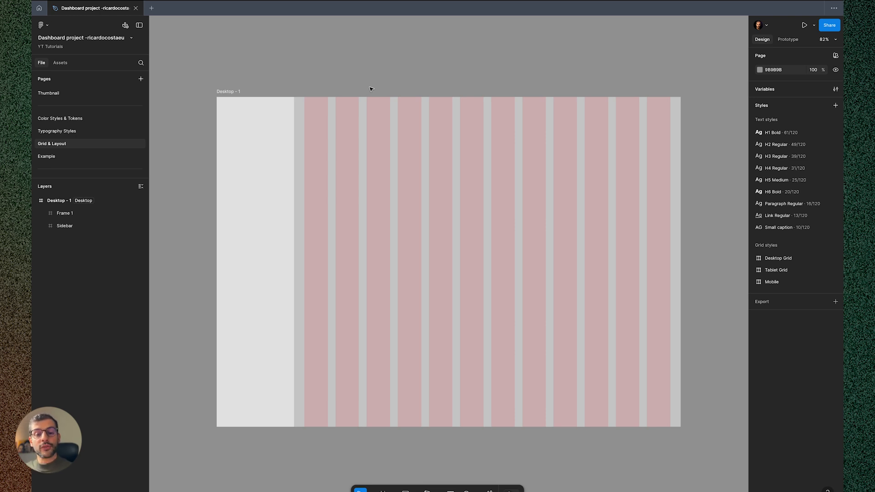
mouse_move(370, 68)
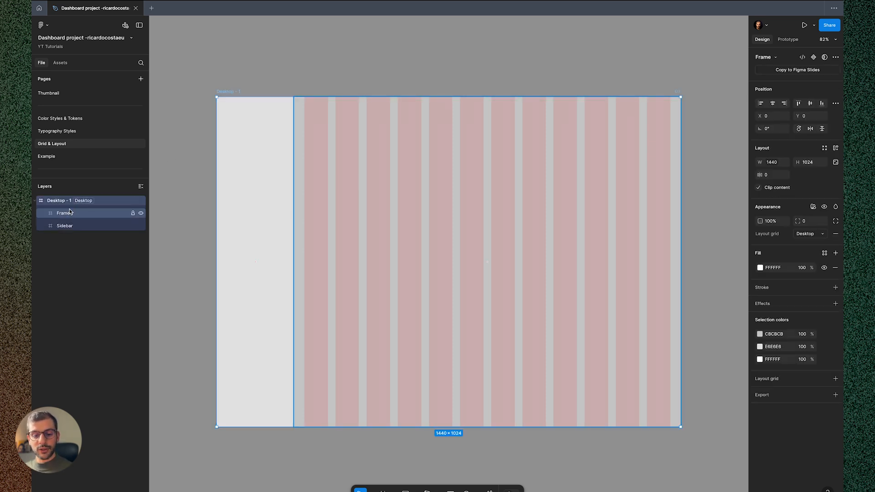
Step: Select Sidebar with Frame 1 and add auto layout so they sit side by side
left_click(59, 200)
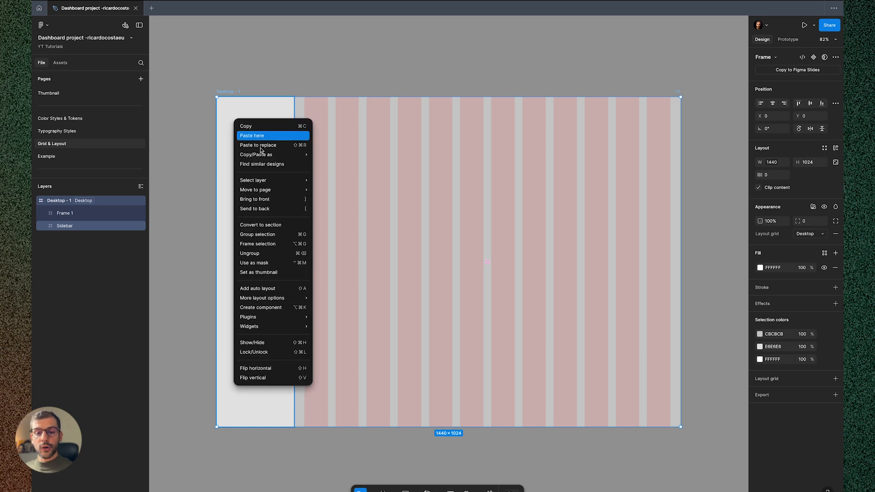
left_click(257, 288)
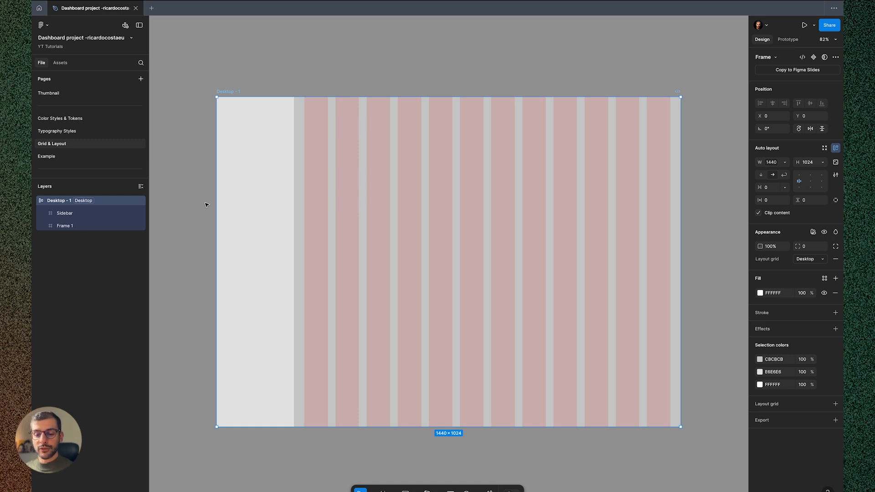
mouse_move(186, 118)
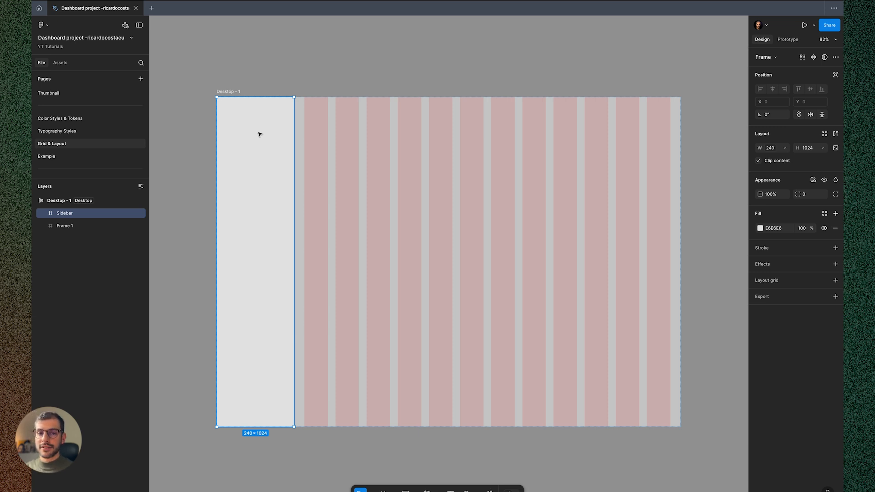
mouse_move(257, 136)
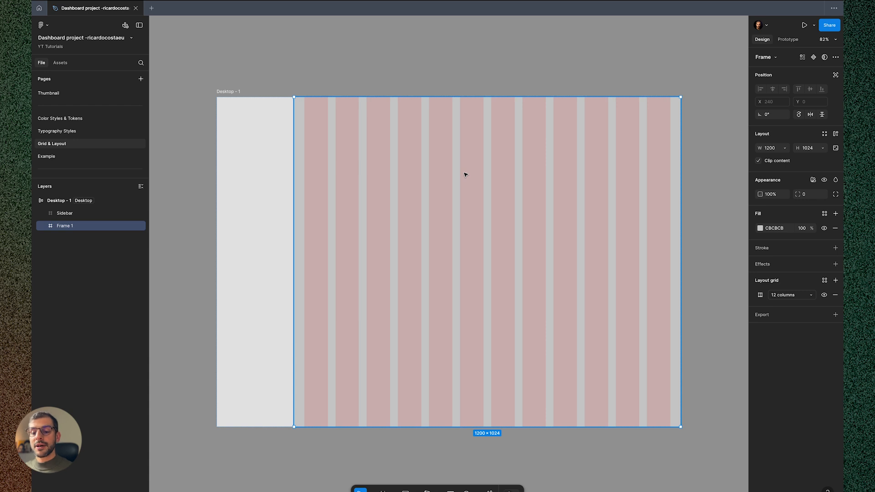
mouse_move(746, 160)
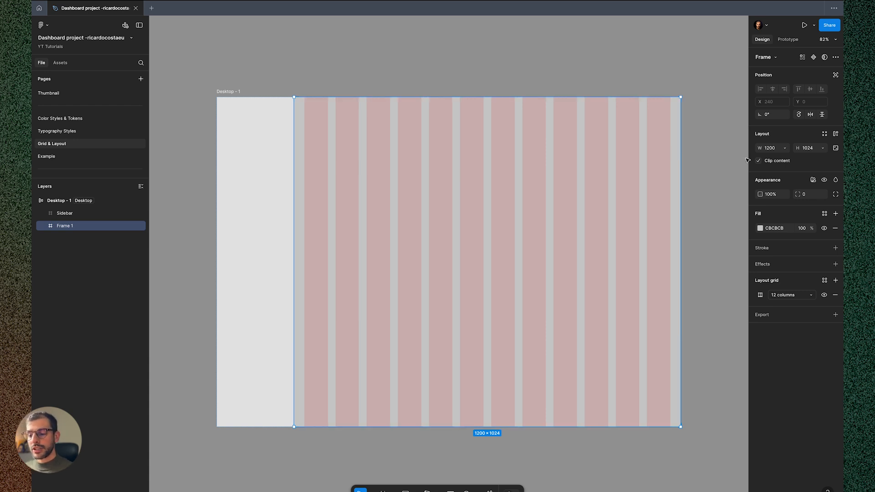
Step: Change Frame 1's width from fixed 1200 to Fill container
left_click(771, 147)
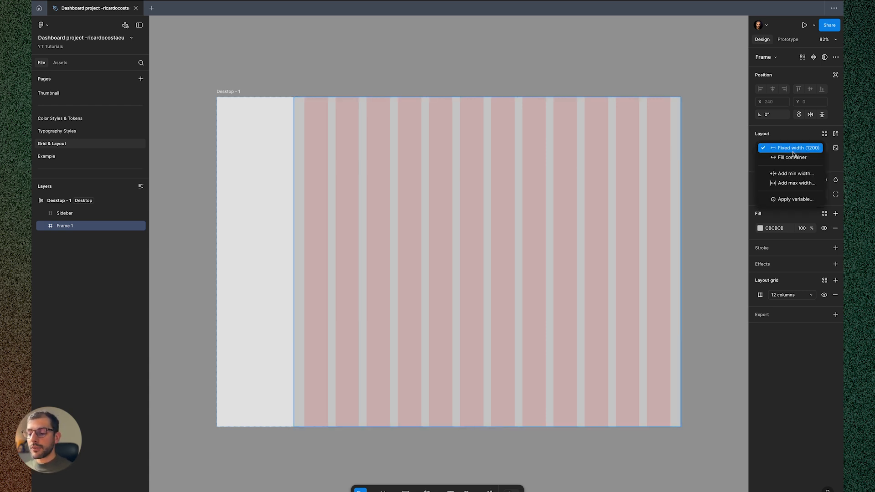
mouse_move(812, 153)
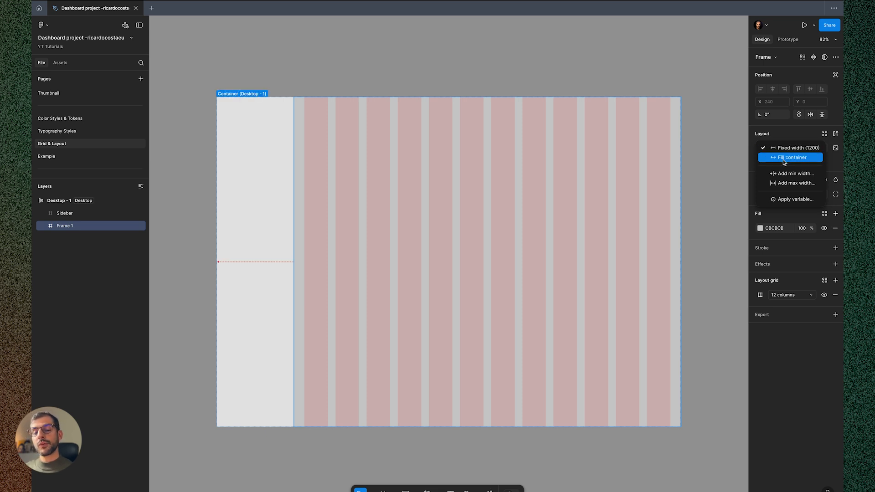
left_click(790, 157)
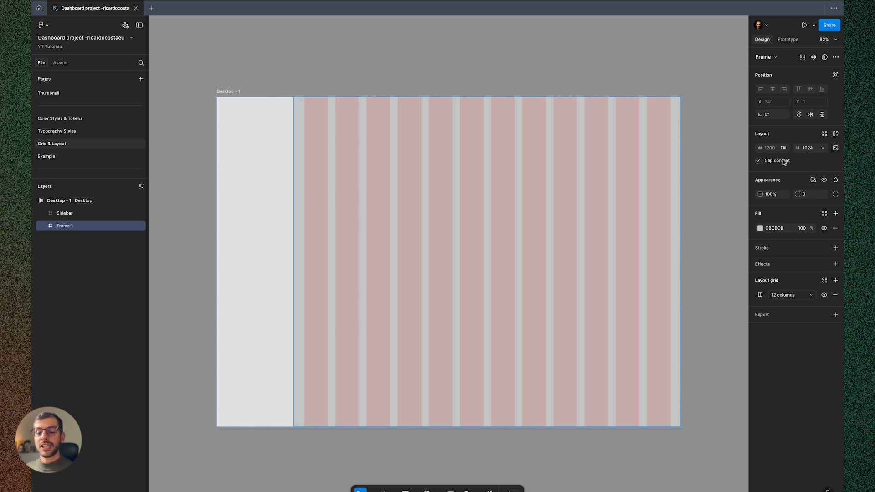
mouse_move(243, 87)
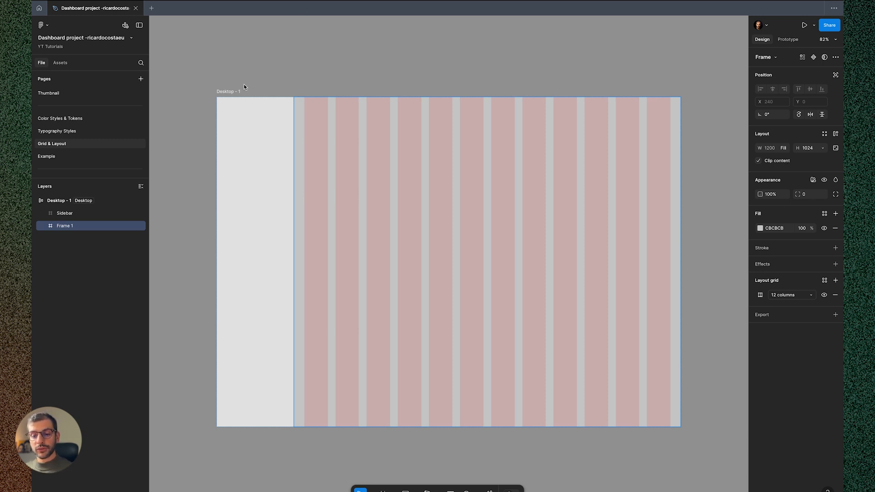
Step: Switch Desktop - 1 to Tablet, then Mobile, then back to Tablet to check the sidebar and grid
left_click(59, 200)
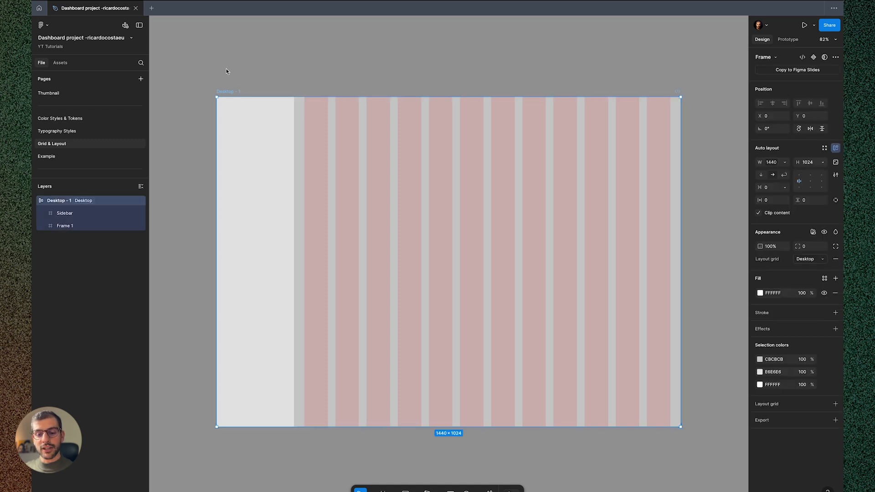
mouse_move(84, 201)
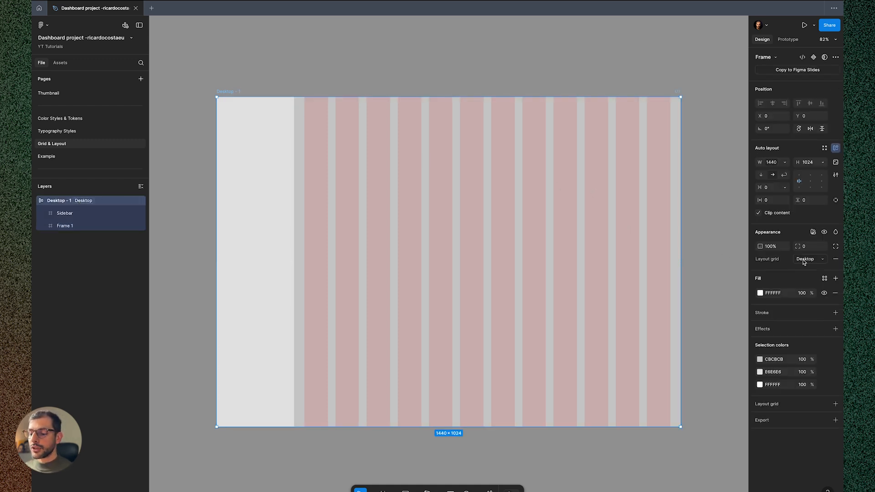
left_click(805, 258)
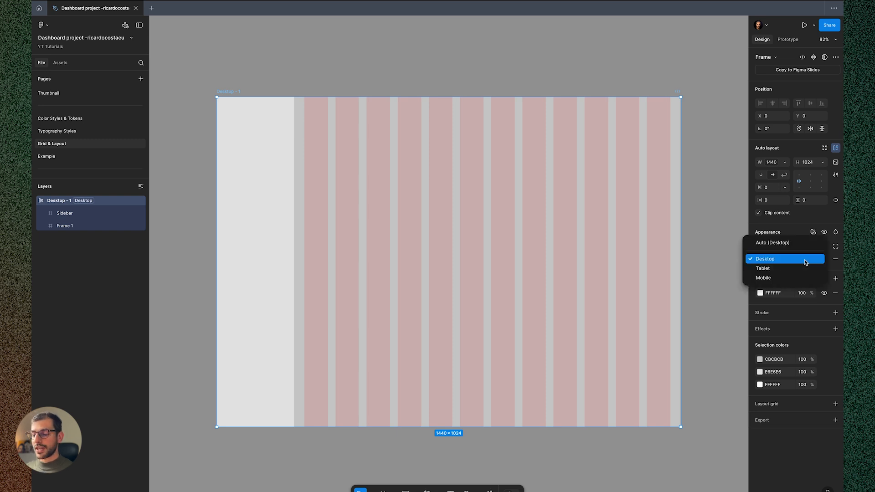
mouse_move(803, 264)
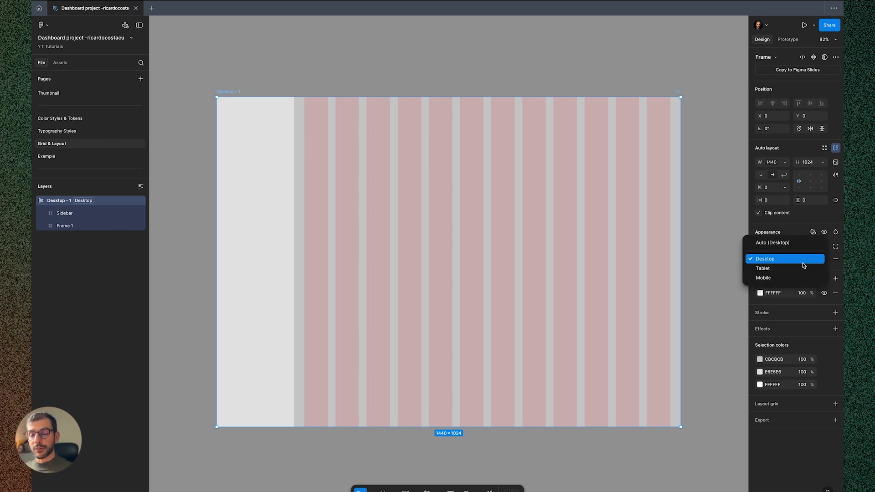
left_click(764, 258)
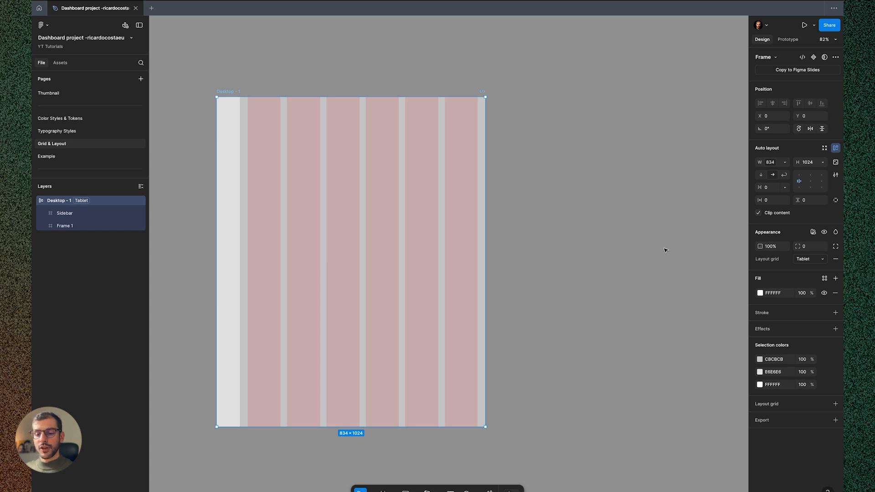
left_click(275, 189)
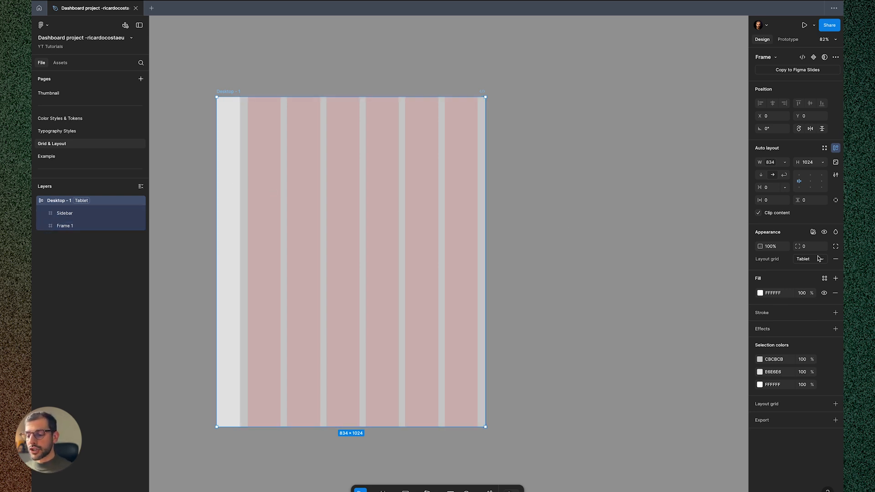
left_click(803, 258)
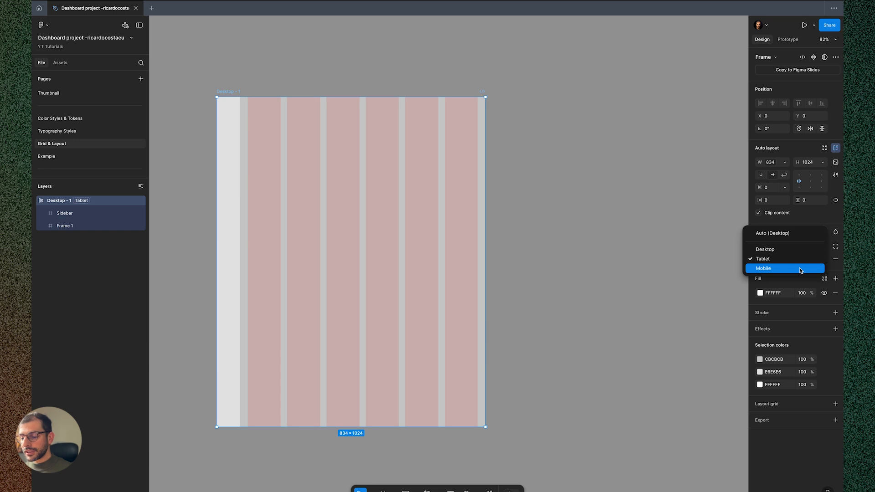
left_click(784, 268)
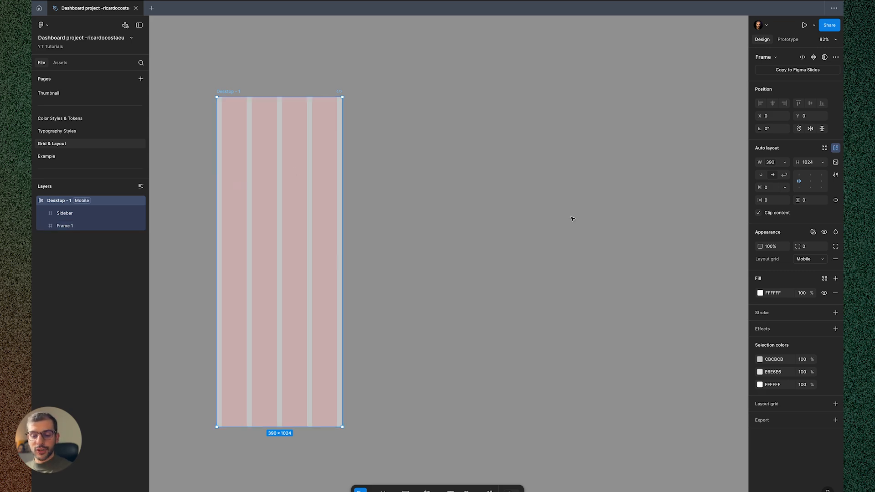
left_click(809, 259)
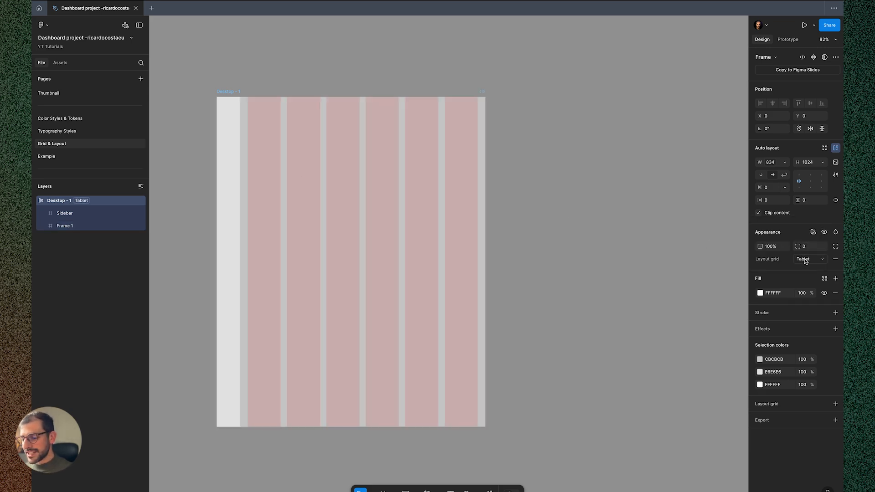